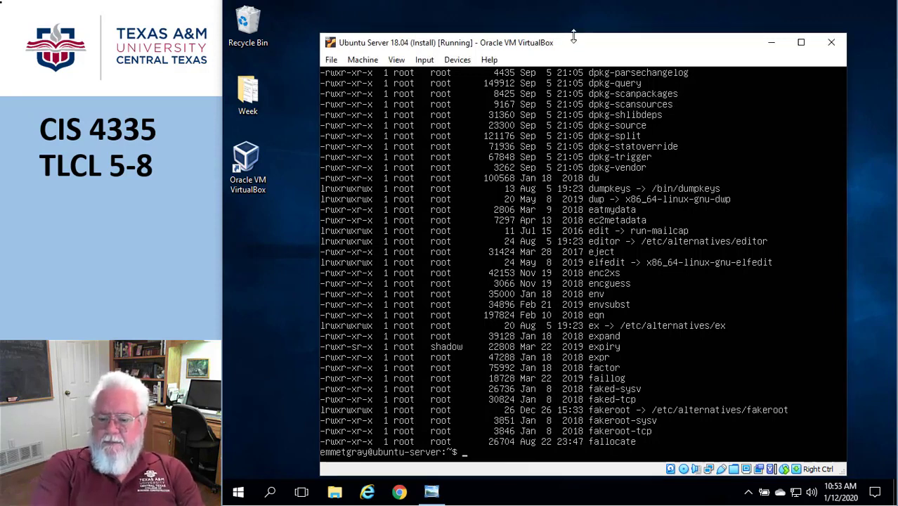
Redirect the long listing of /usr/bin into usrbin.out
{"action": "type", "text": "ls -al"}
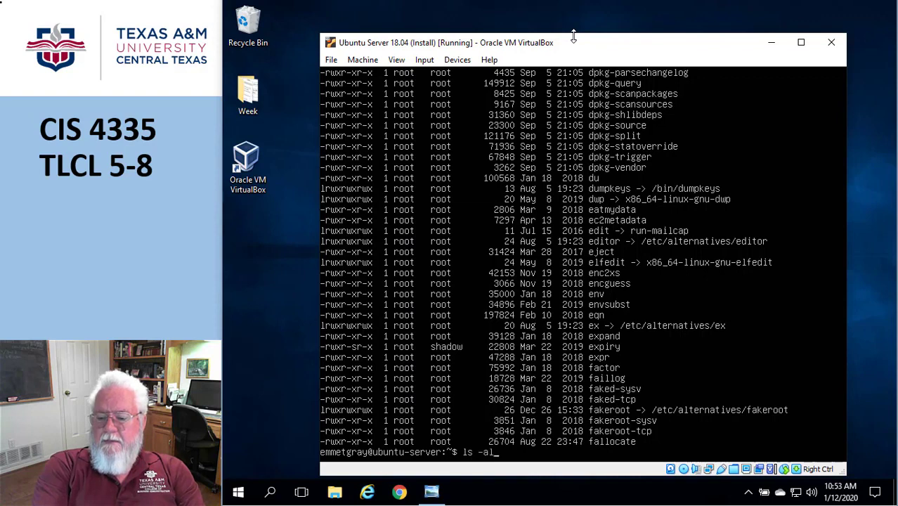
{"action": "type", "text": "/usr/bin"}
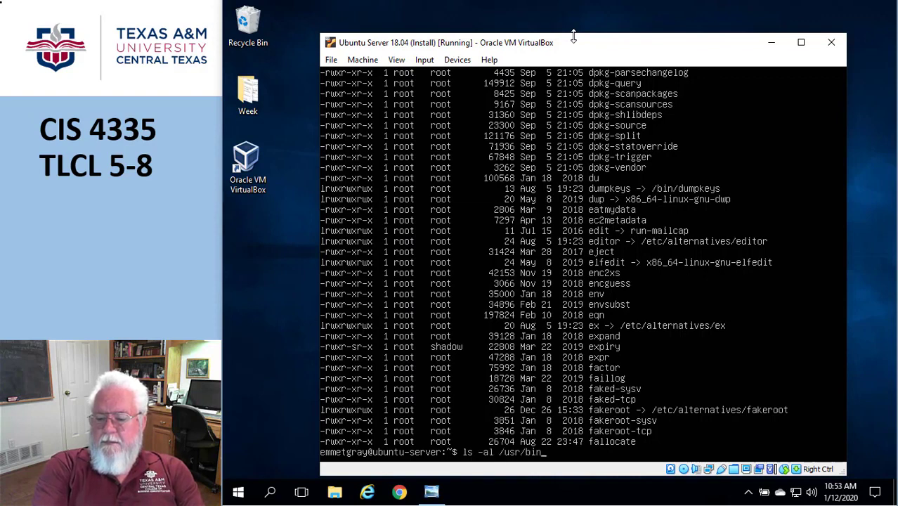
{"action": "type", "text": ">"}
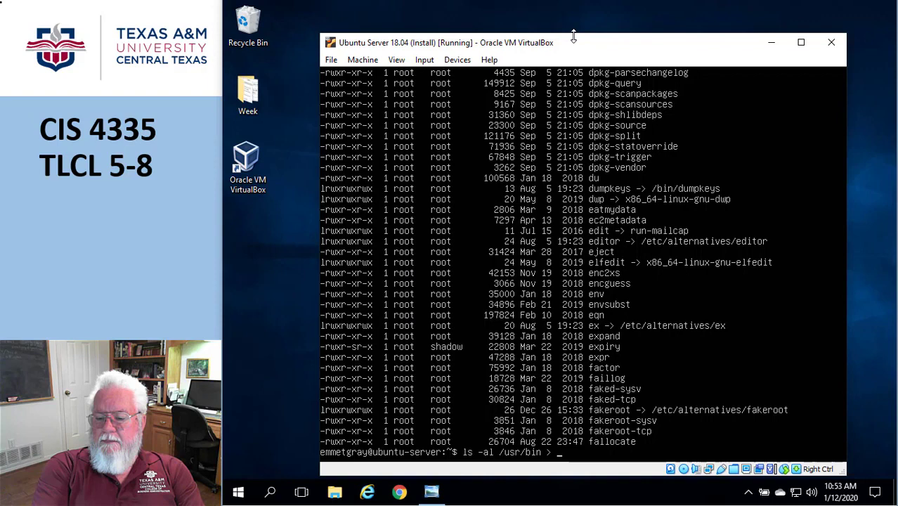
{"action": "type", "text": "usrbin.out"}
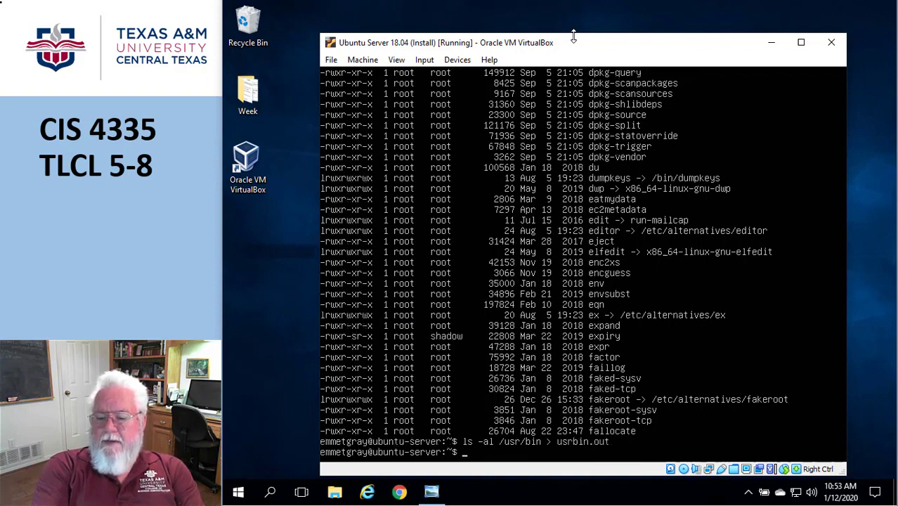
View usrbin.out page by page with less
{"action": "type", "text": "less"}
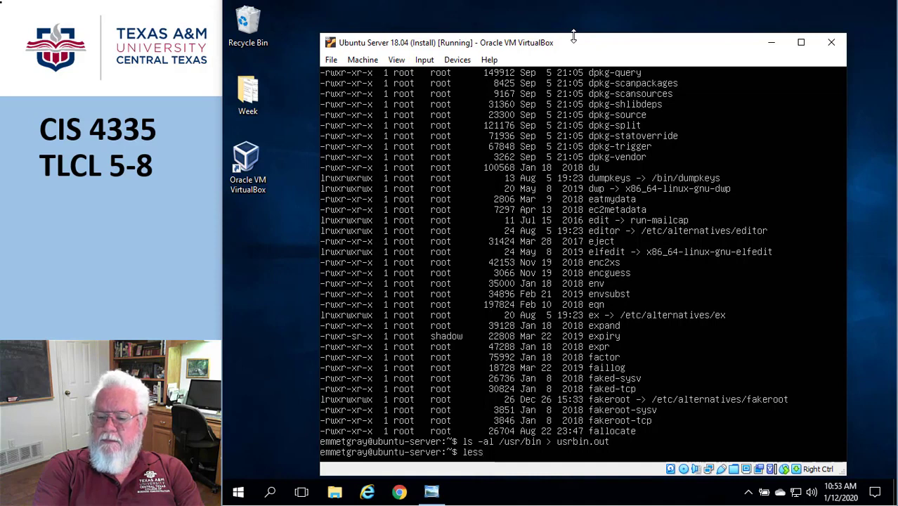
{"action": "type", "text": "usrbi"}
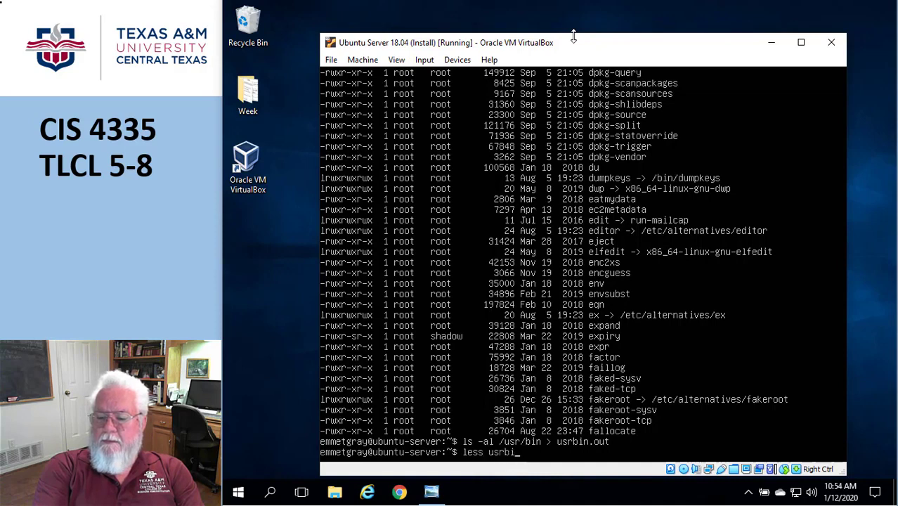
{"action": "key", "text": "Return"}
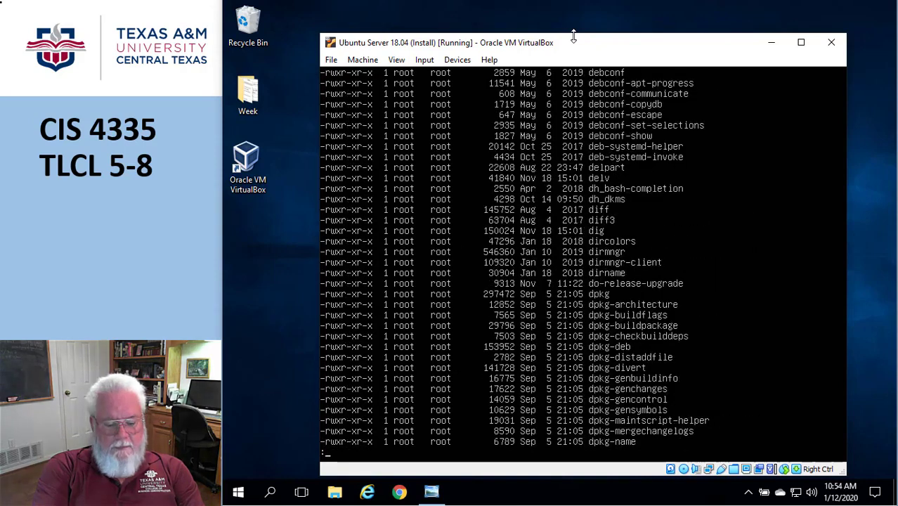
Remove usrbin.out with rm and begin typing the next ls command
{"action": "type", "text": "rm"}
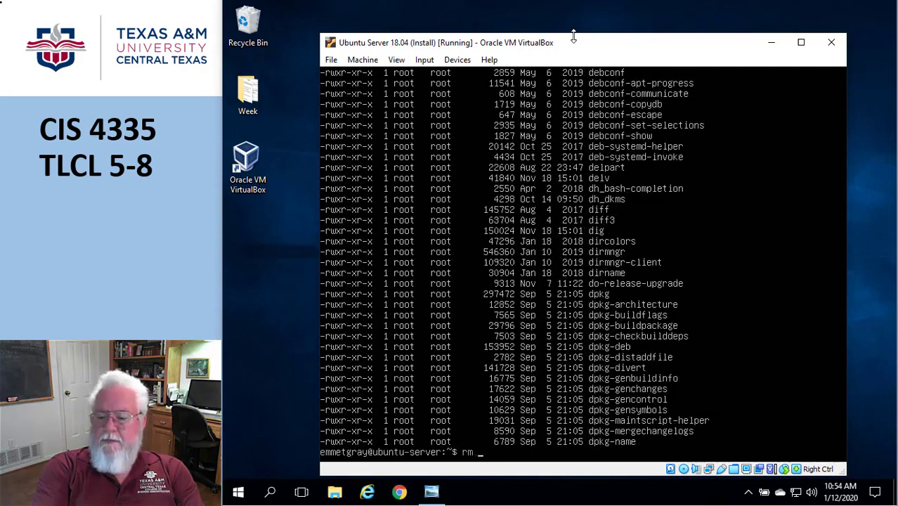
{"action": "type", "text": "usrbin.out"}
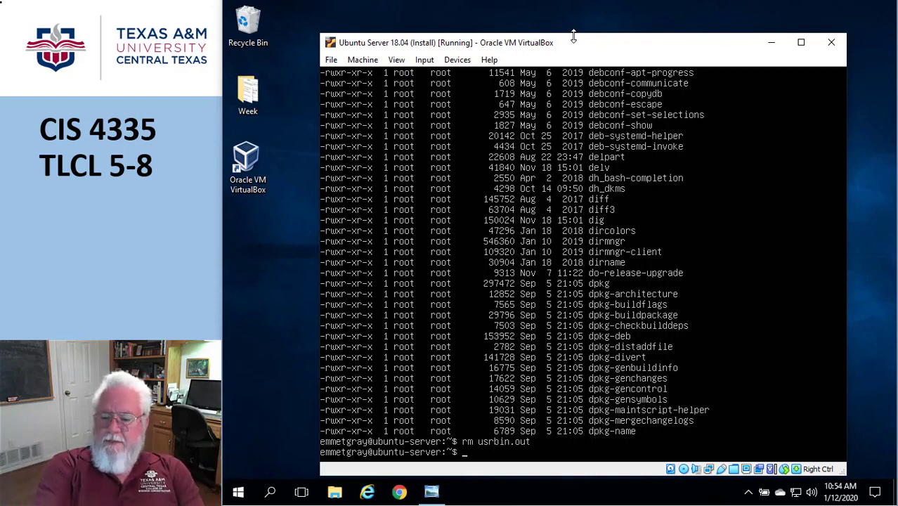
{"action": "type", "text": "ls -al /usr"}
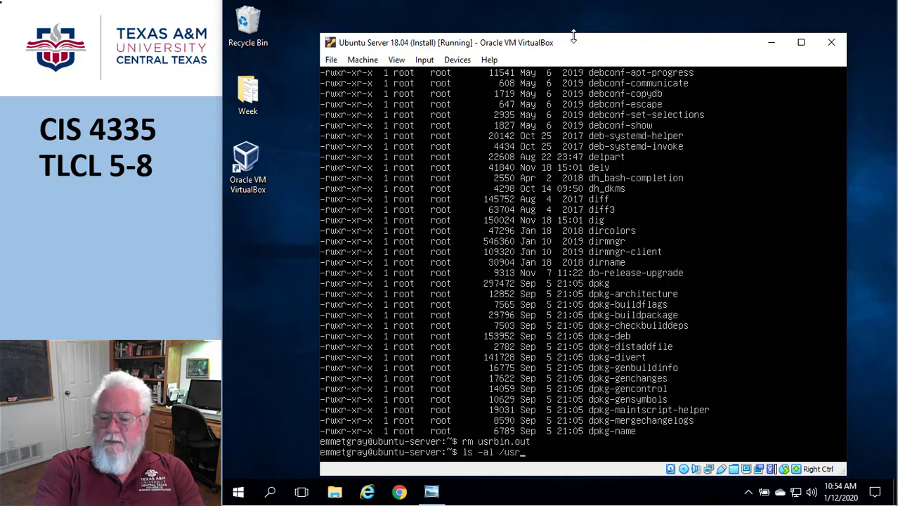
{"action": "type", "text": "/bin"}
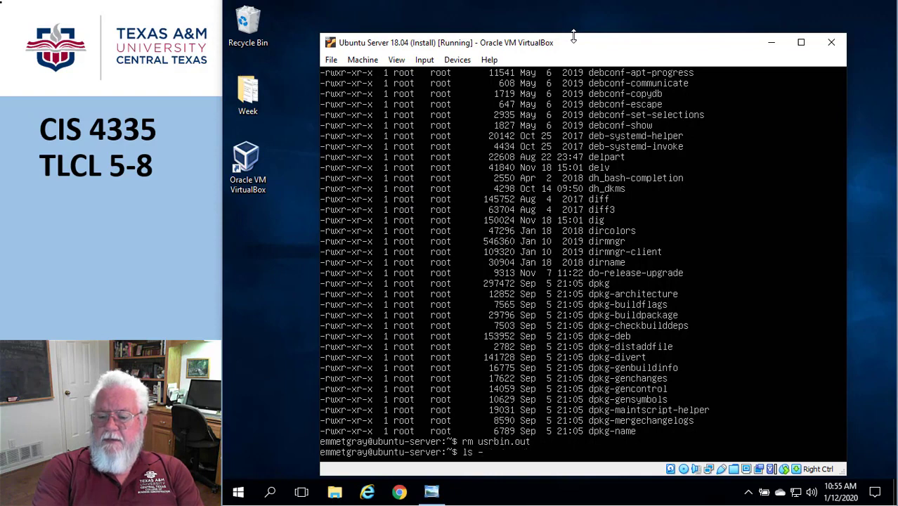
List hidden home files with ls -a, then list /bin and /usr/bin together
{"action": "type", "text": "a"}
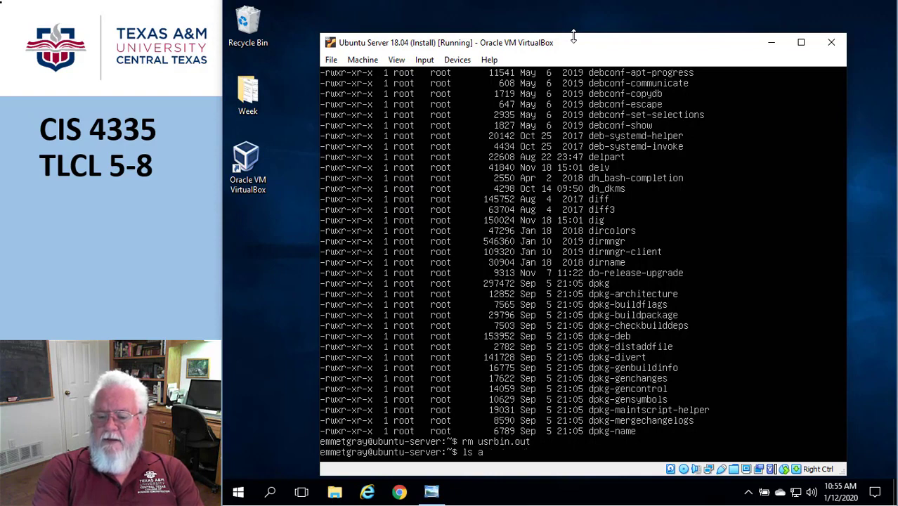
{"action": "type", "text": "-"}
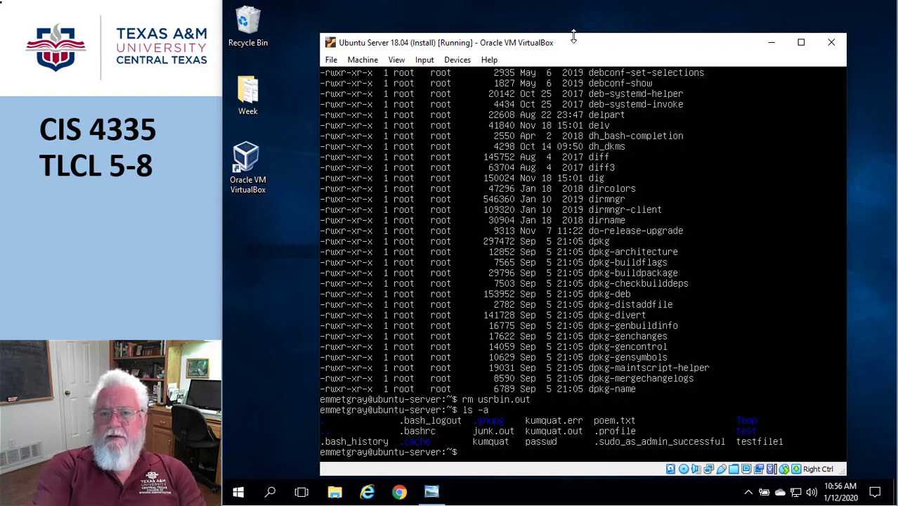
{"action": "type", "text": "ls"}
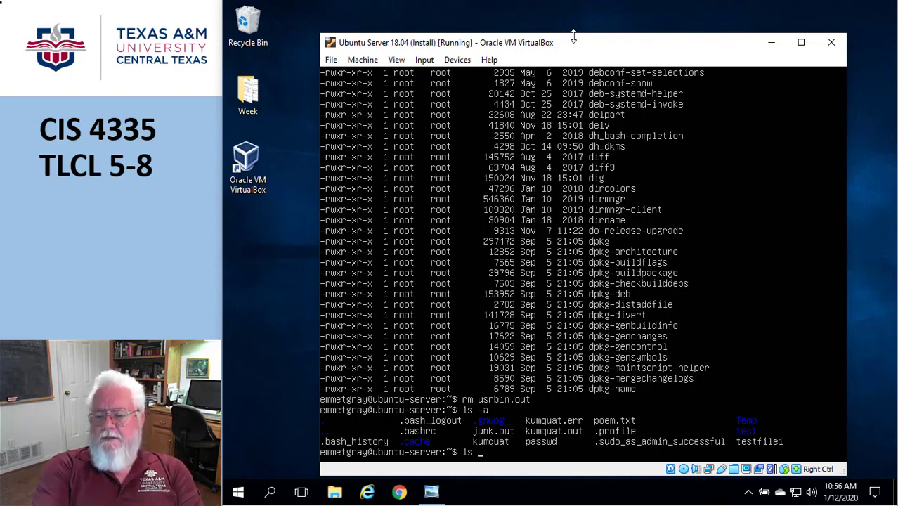
{"action": "type", "text": "/"}
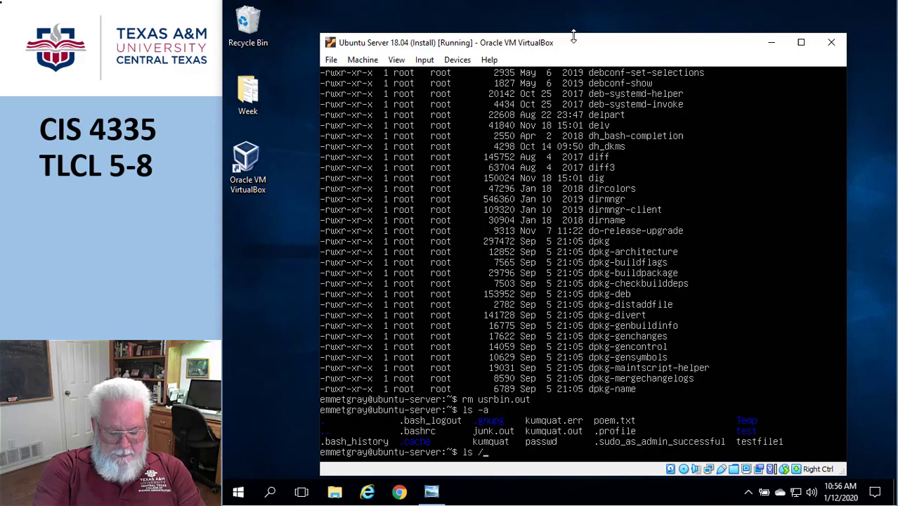
{"action": "type", "text": "bin"}
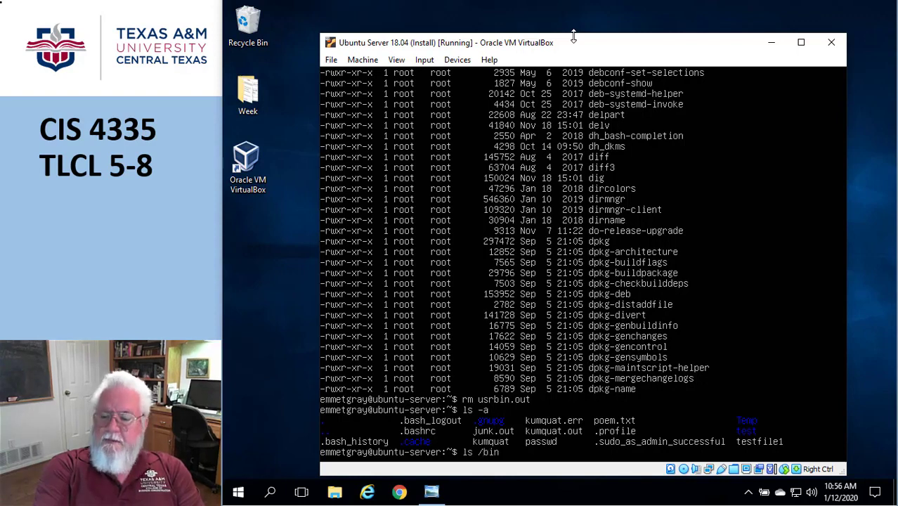
{"action": "type", "text": "/usr"}
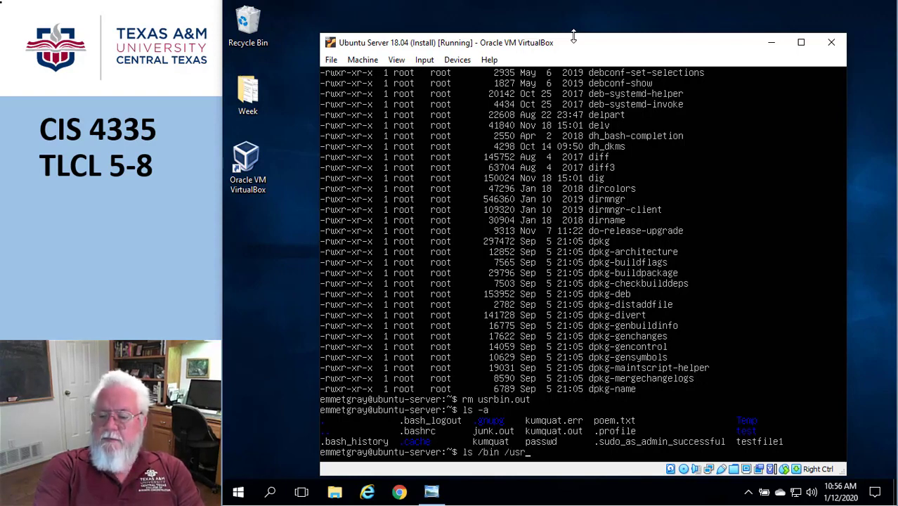
{"action": "type", "text": "/bin"}
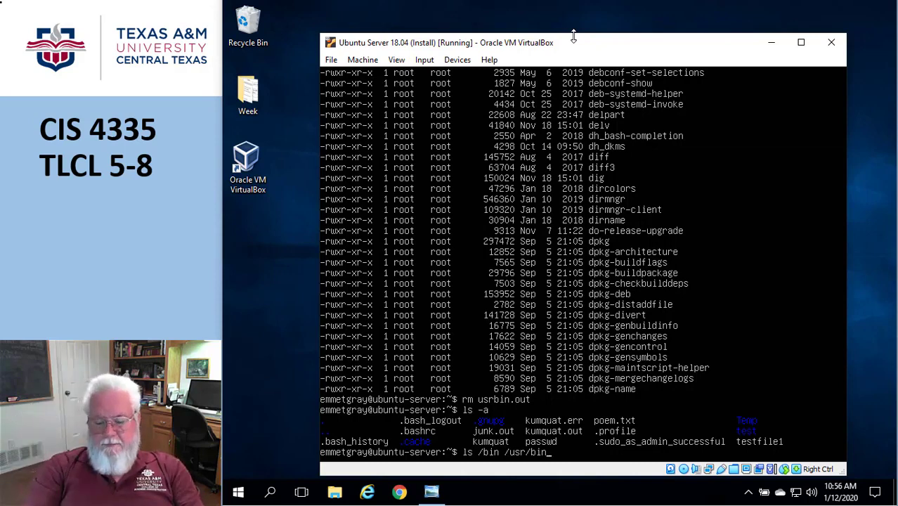
{"action": "key", "text": "Return"}
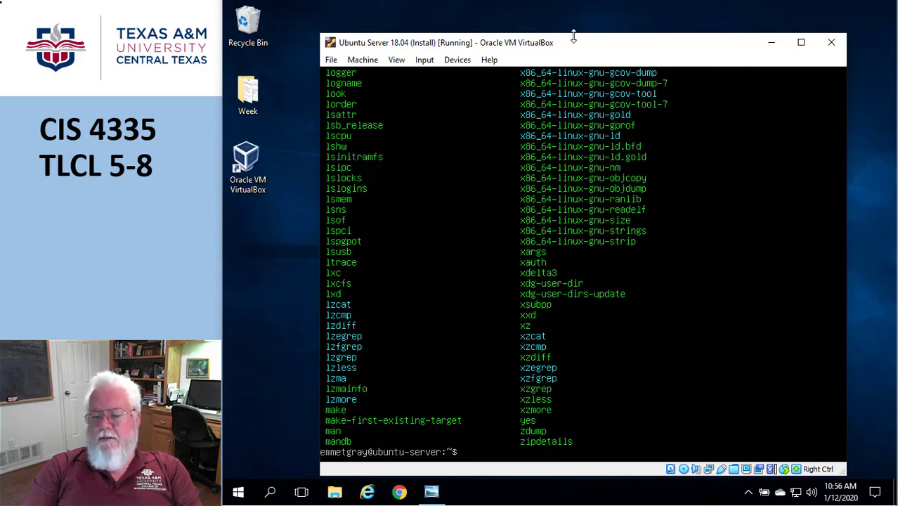
Pipe the /bin and /usr/bin listing into less, page through, and quit
{"action": "type", "text": "ls /bin /usr/bin"}
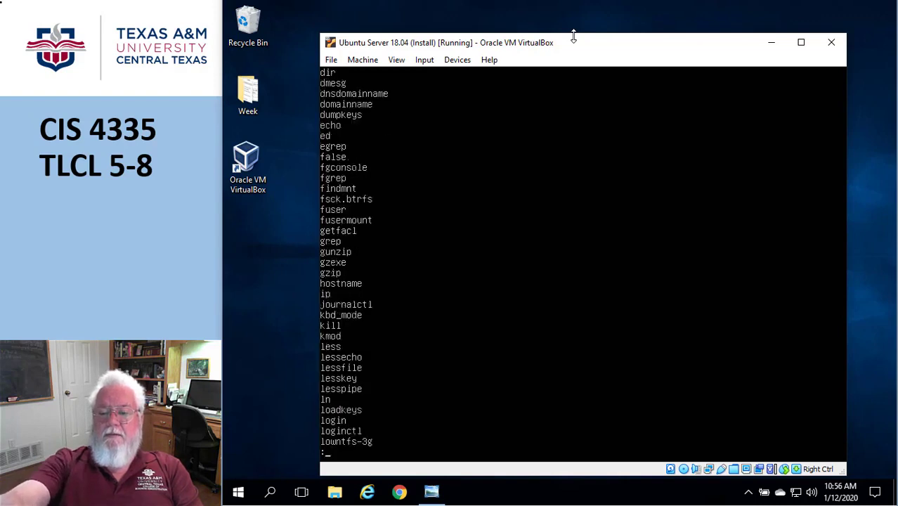
{"action": "key", "text": "space"}
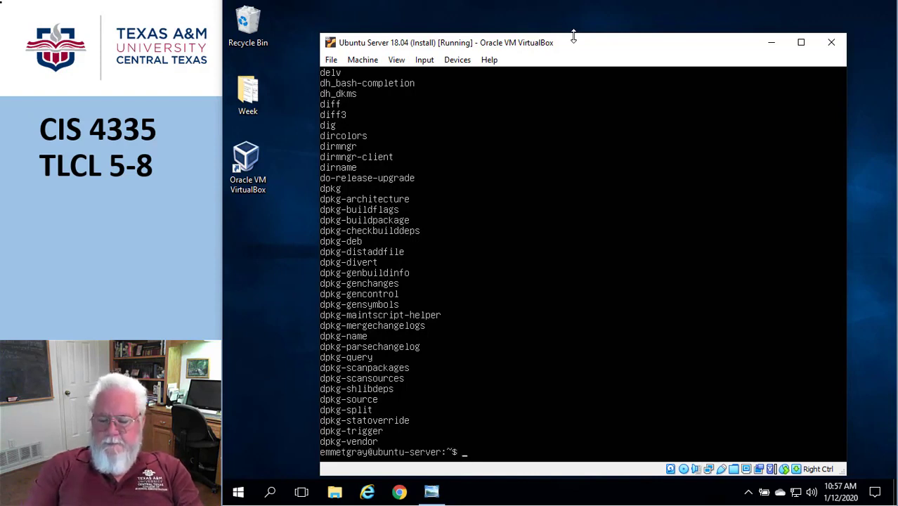
Pipe ls /bin /usr/bin through sort and page the alphabetical result with less
{"action": "type", "text": "ls /bin /usr/bin | less"}
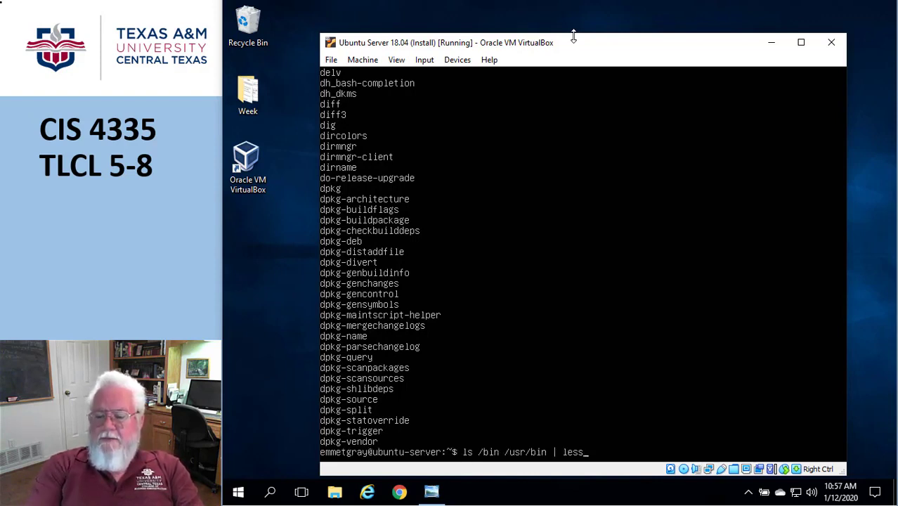
{"action": "key", "text": "BackSpace"}
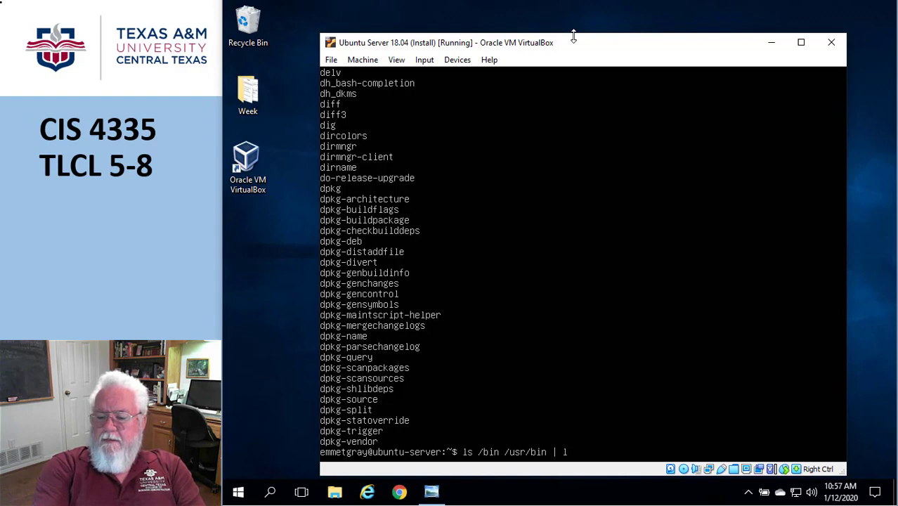
{"action": "type", "text": "sort"}
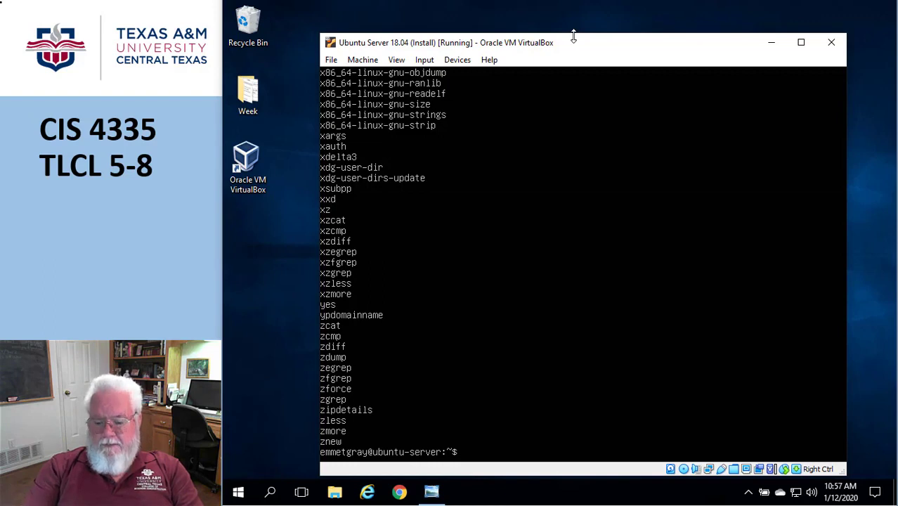
{"action": "type", "text": "ls /bin /usr/bin | sort"}
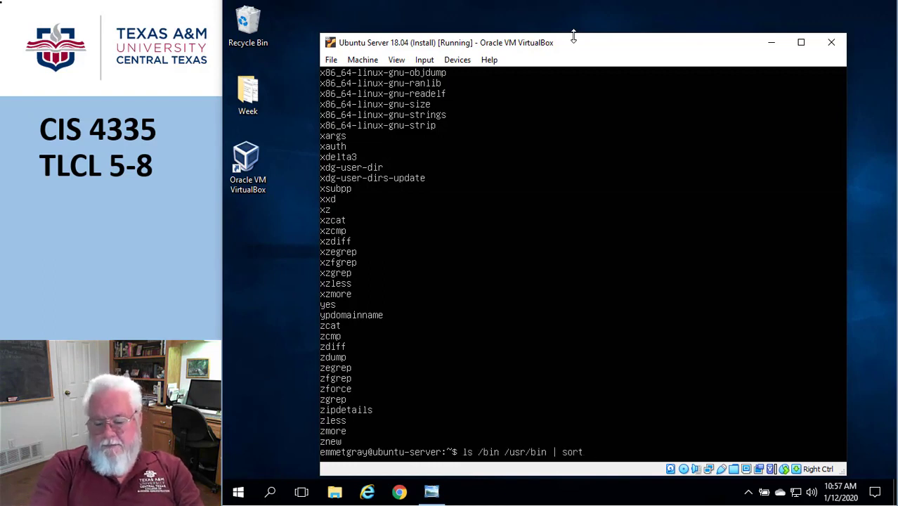
{"action": "type", "text": "| less"}
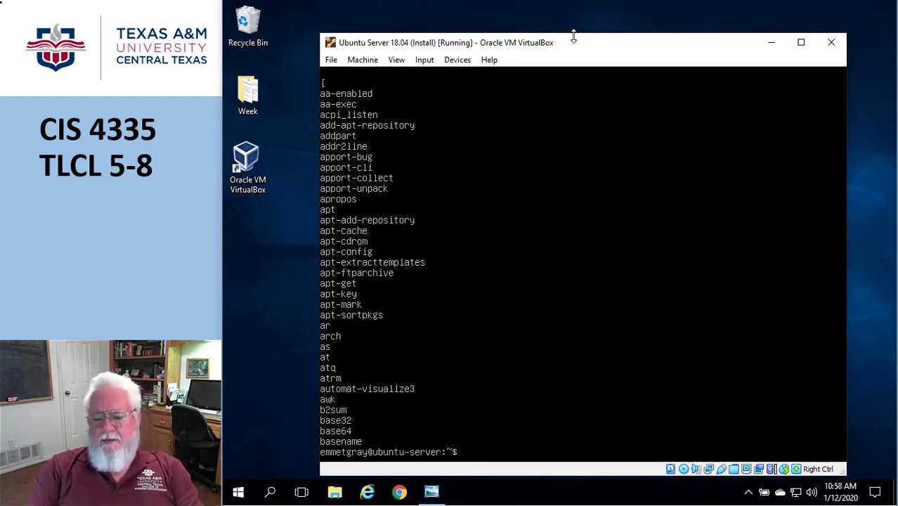
Replace less with uniq -d in the sorted pipeline to show shared names
{"action": "type", "text": "ls /bin /usr/bin | sort | less"}
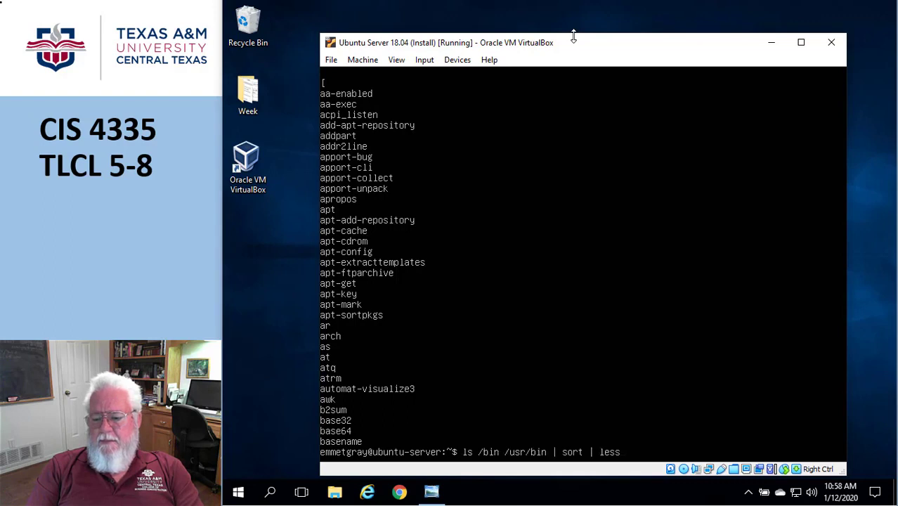
{"action": "key", "text": "BackSpace"}
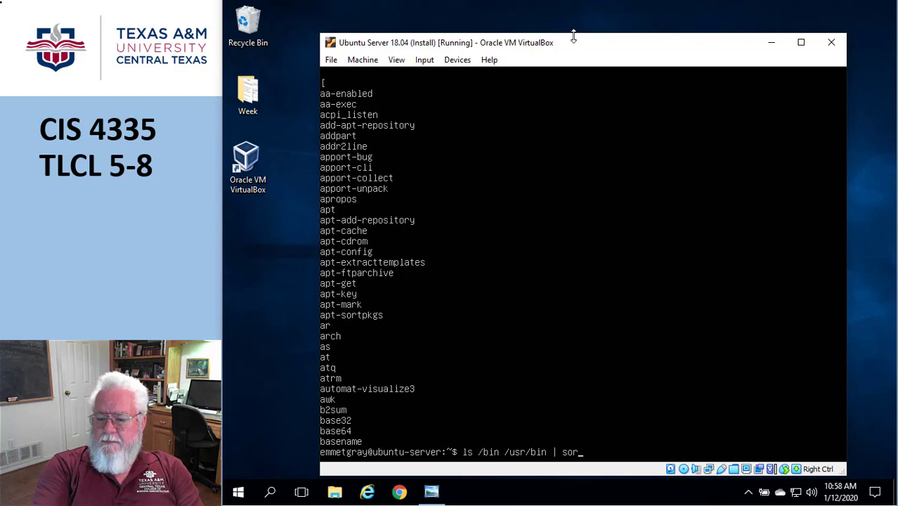
{"action": "type", "text": "t"}
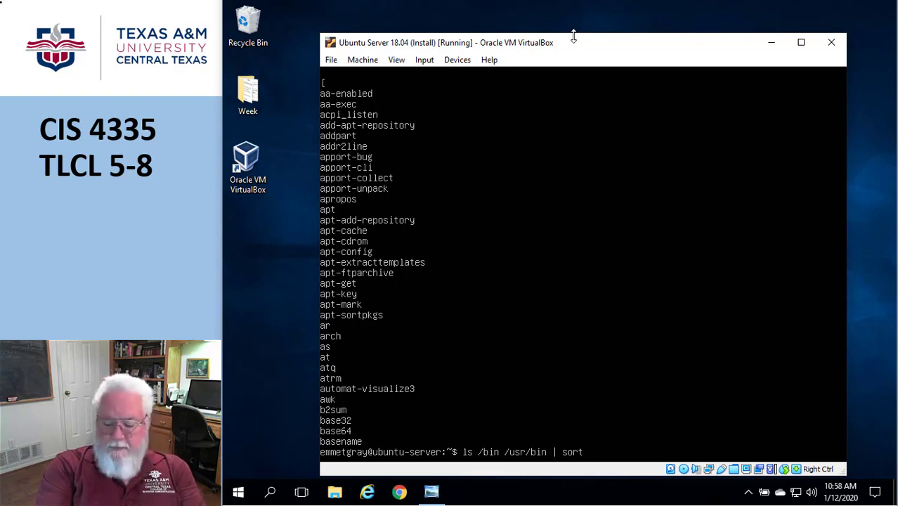
{"action": "type", "text": "| uniq"}
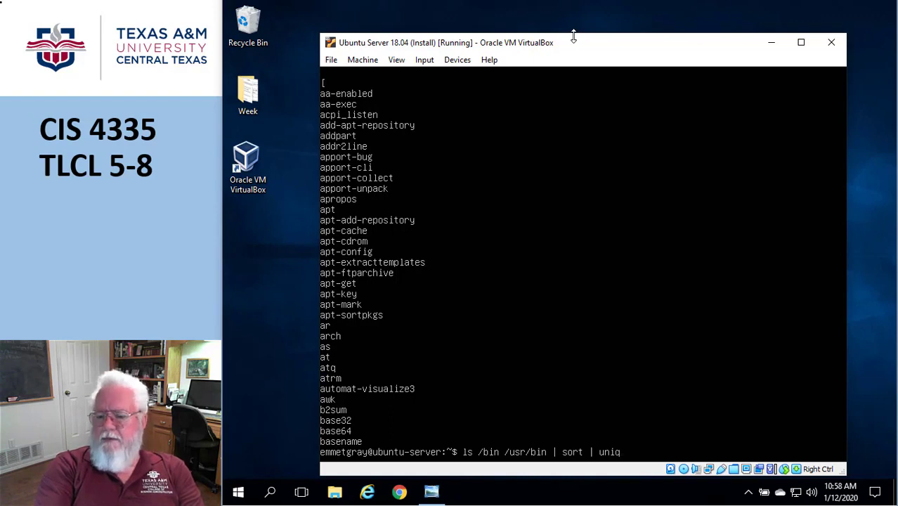
{"action": "type", "text": "-"}
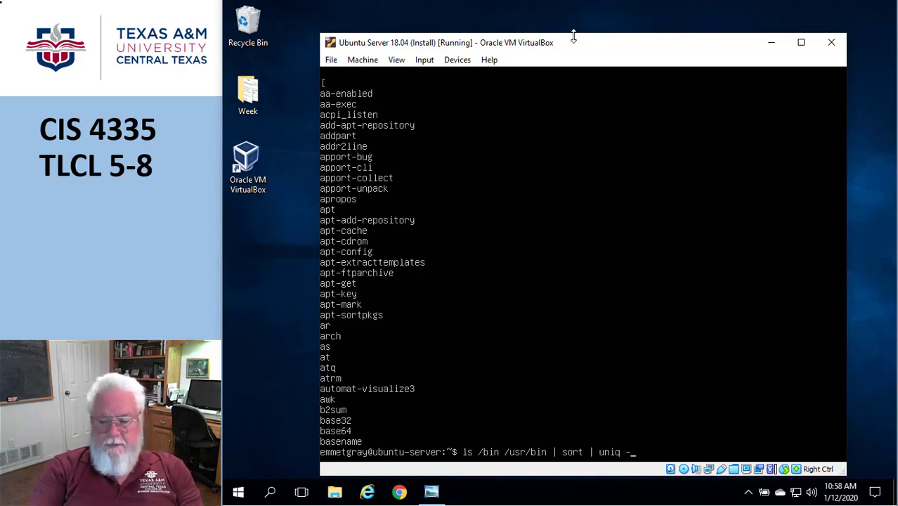
{"action": "type", "text": "d"}
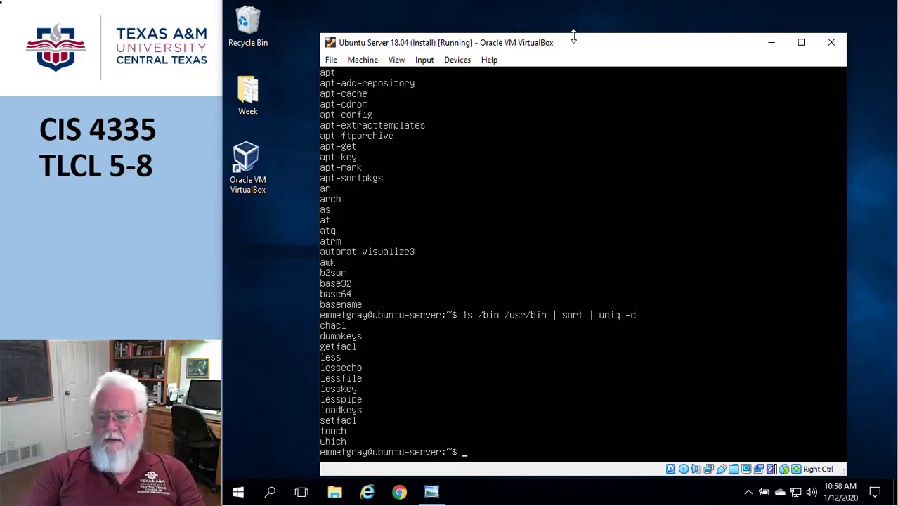
Page the sorted uniq -d duplicate names with less, then quit the pager
{"action": "type", "text": "ls /bin /usr/bin | sort | uniq -d"}
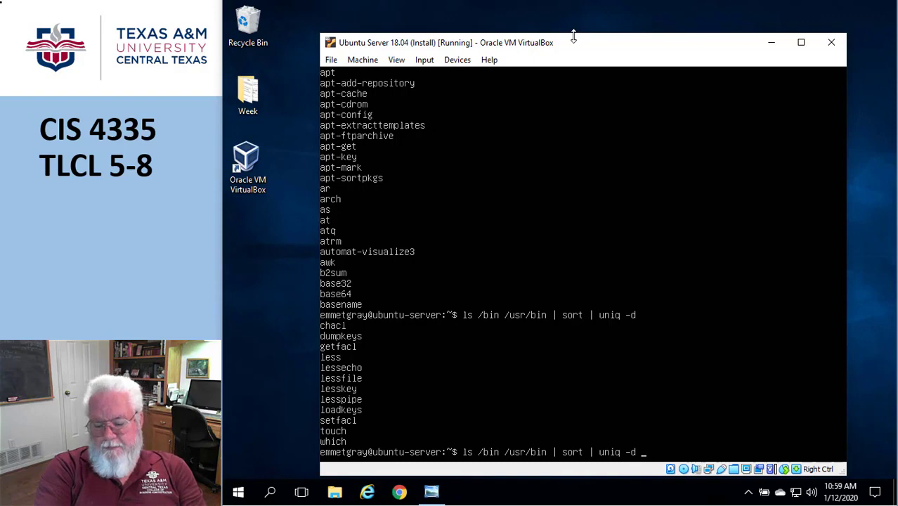
{"action": "type", "text": "le"}
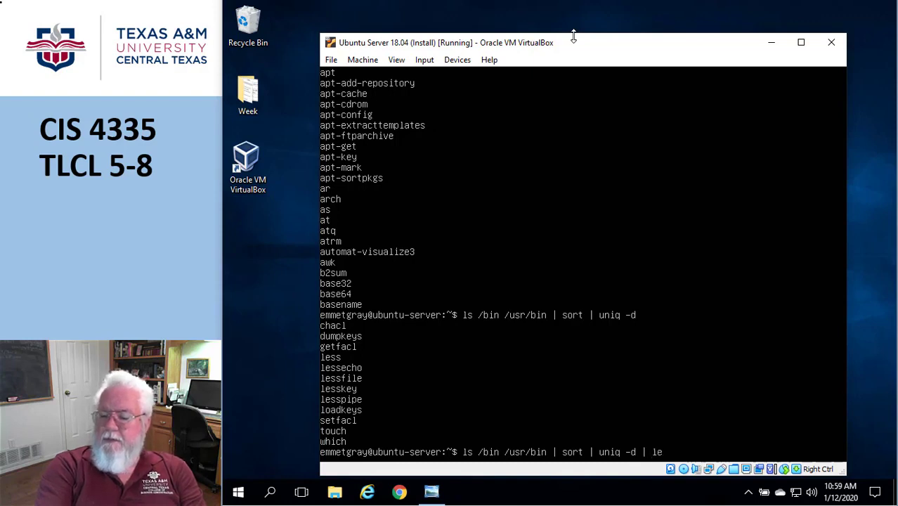
{"action": "type", "text": "ss"}
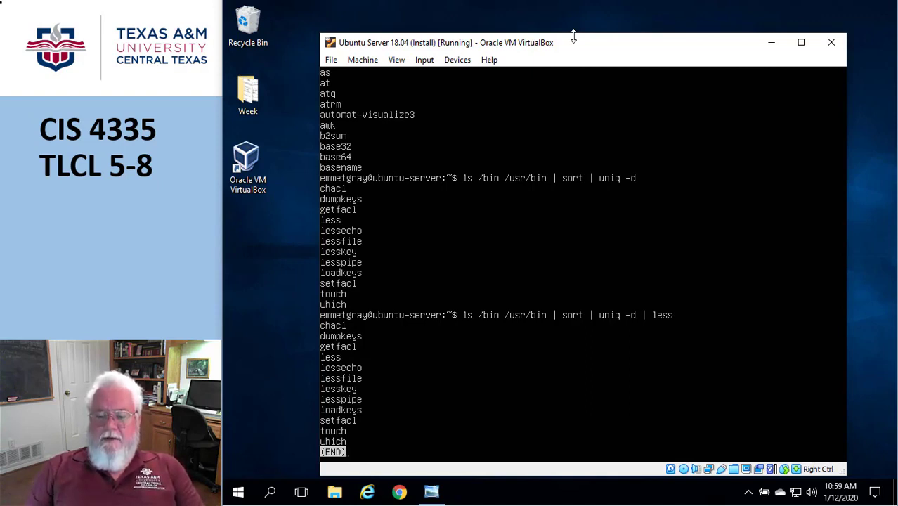
{"action": "key", "text": "q"}
{"action": "type", "text": "ls /bin /usr/bin | uniq -d | less"}
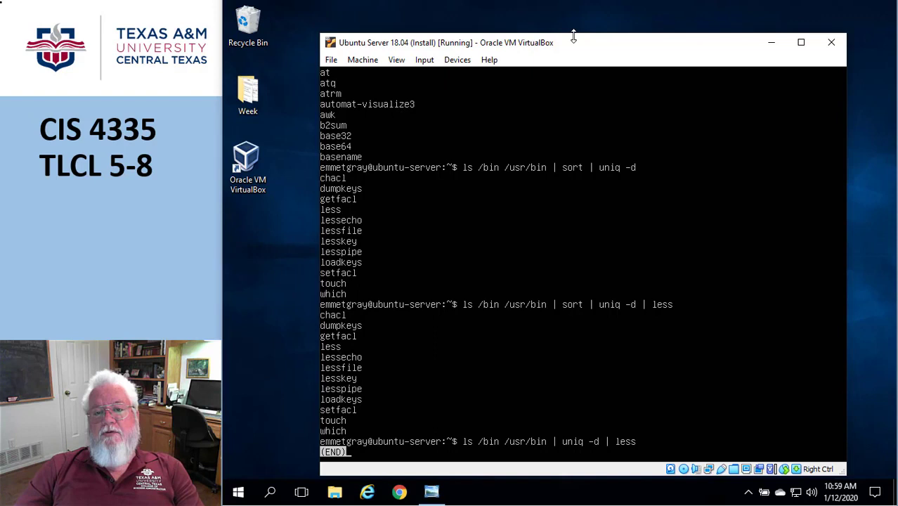
Close the empty pager, rerun ls /bin /usr/bin | sort | uniq -d | less, and quit
{"action": "key", "text": "q"}
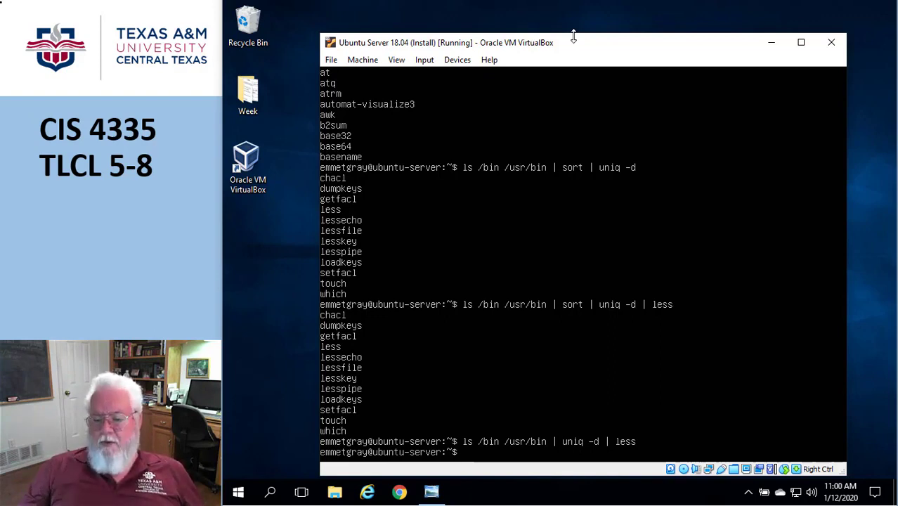
{"action": "type", "text": "ls /bin /usr/bin | sort | uniq -d | less"}
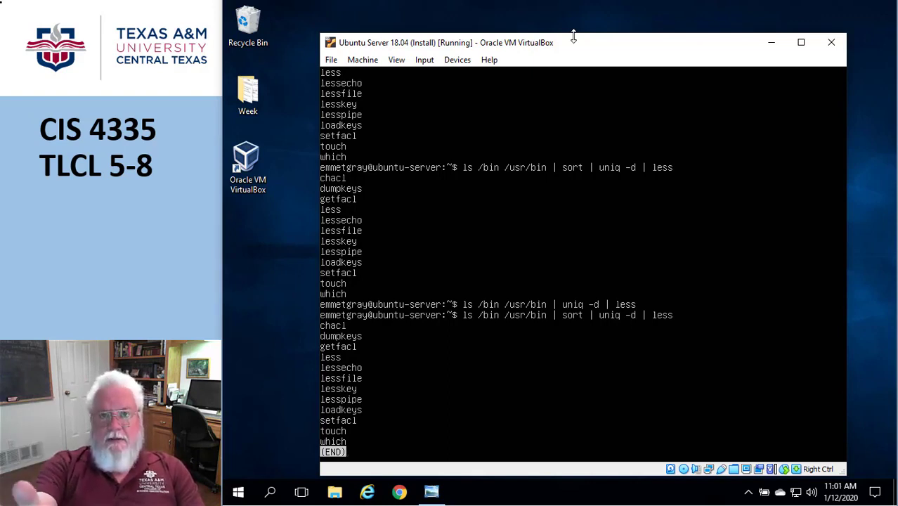
{"action": "key", "text": "q"}
{"action": "type", "text": "ls /bin /usr/bin | sort | uniq -d | w"}
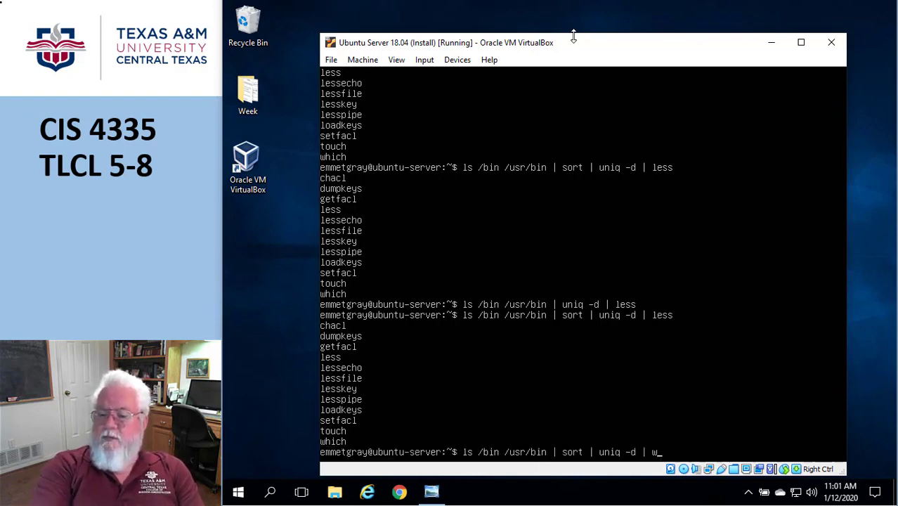
Count duplicated names with wc (12 lines, 12 words, 92 characters), then wc -l (12)
{"action": "type", "text": "c"}
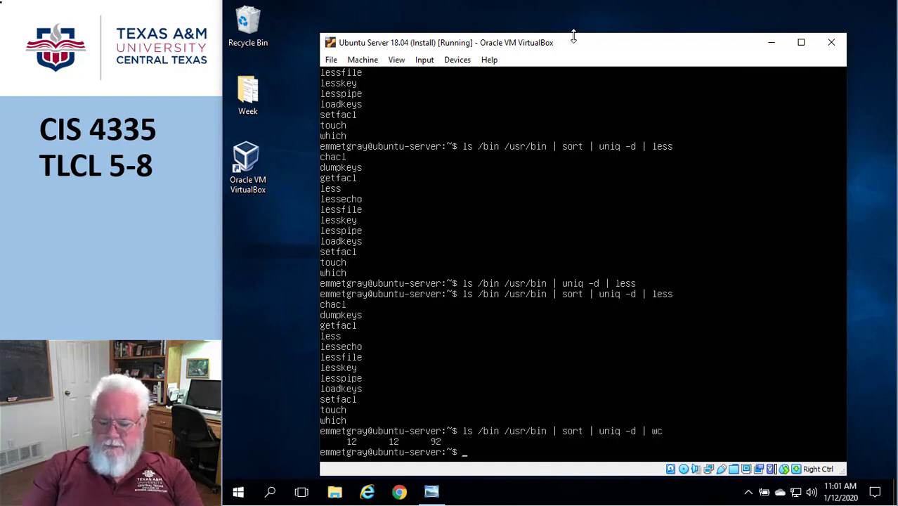
{"action": "type", "text": "ls /bin /usr/bin | sort | uniq -d | wc"}
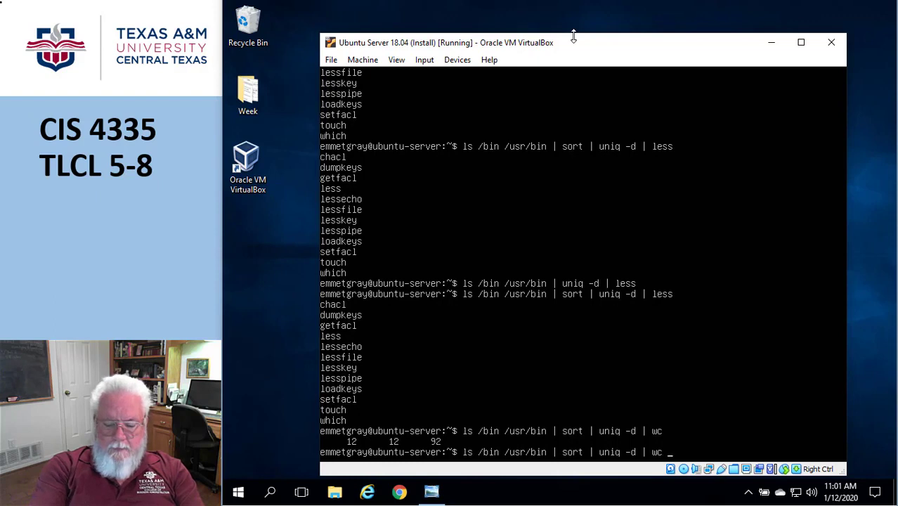
{"action": "type", "text": "-l"}
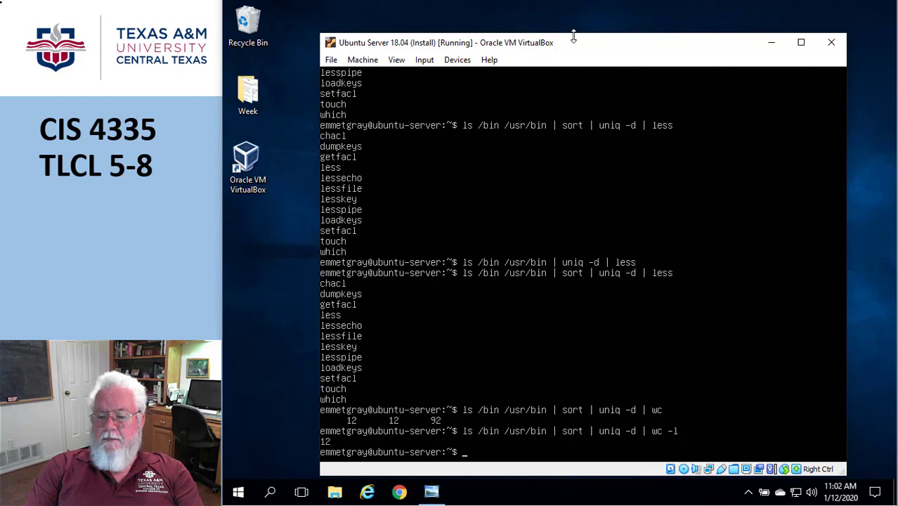
{"action": "type", "text": "ls /bin /usr/bin | sort | uniq -d | wc -l"}
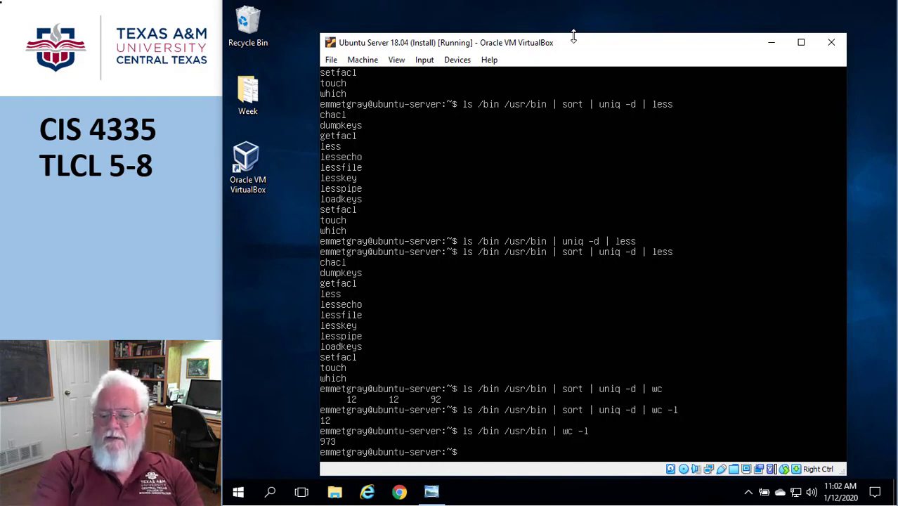
Count all /bin and /usr/bin entries (973), then locate less with which
{"action": "type", "text": "l"}
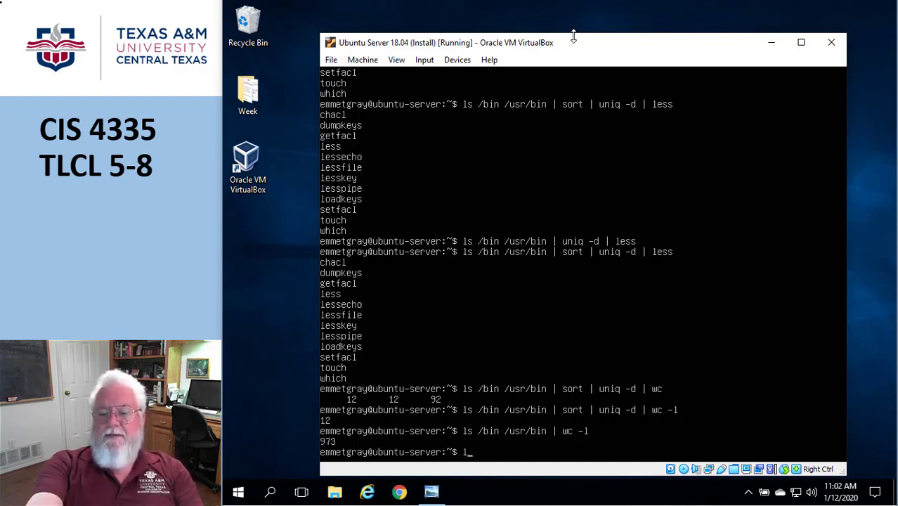
{"action": "key", "text": "BackSpace"}
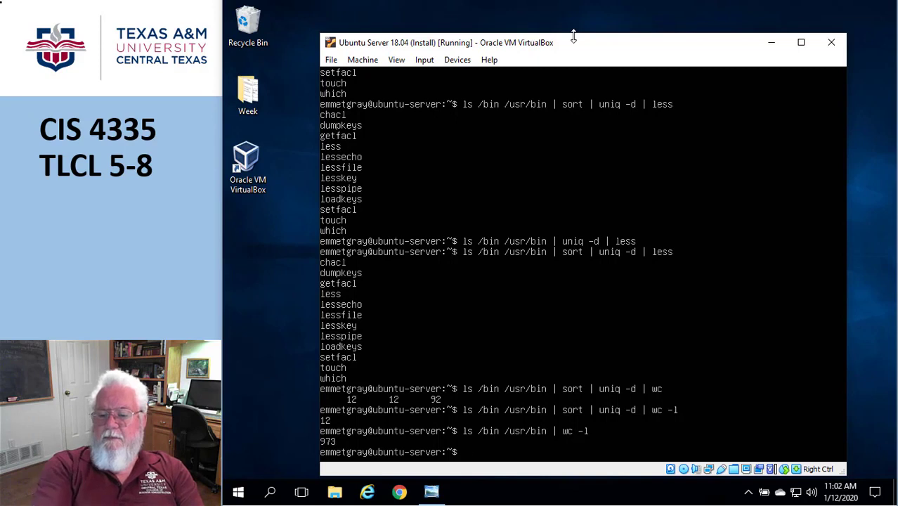
{"action": "type", "text": "which less"}
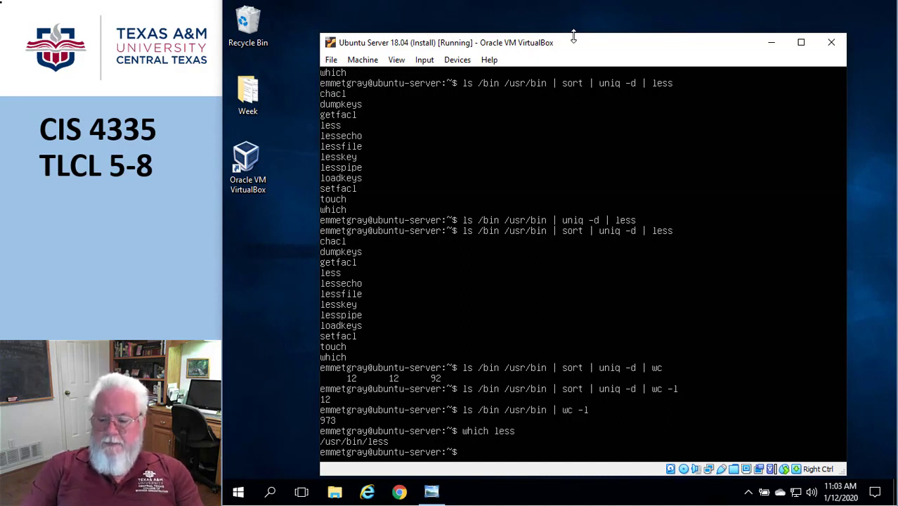
Run ls /bin /usr/bin | grep zip to list command names containing zip
{"action": "type", "text": "ls /bin /usr/bin | wc -l"}
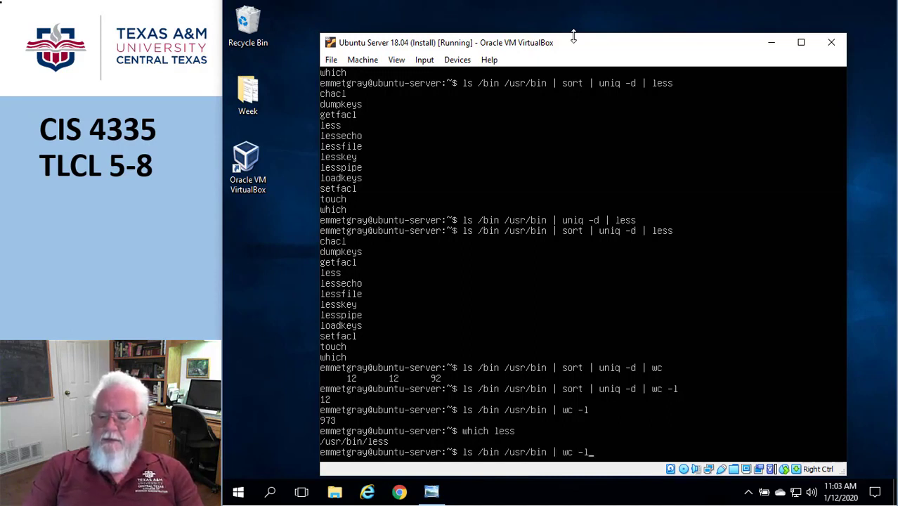
{"action": "key", "text": "BackSpace"}
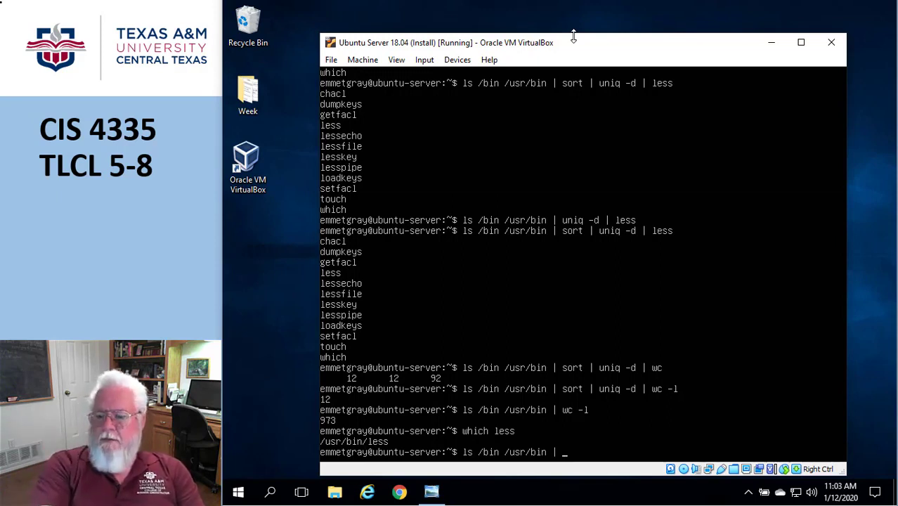
{"action": "type", "text": "grep"}
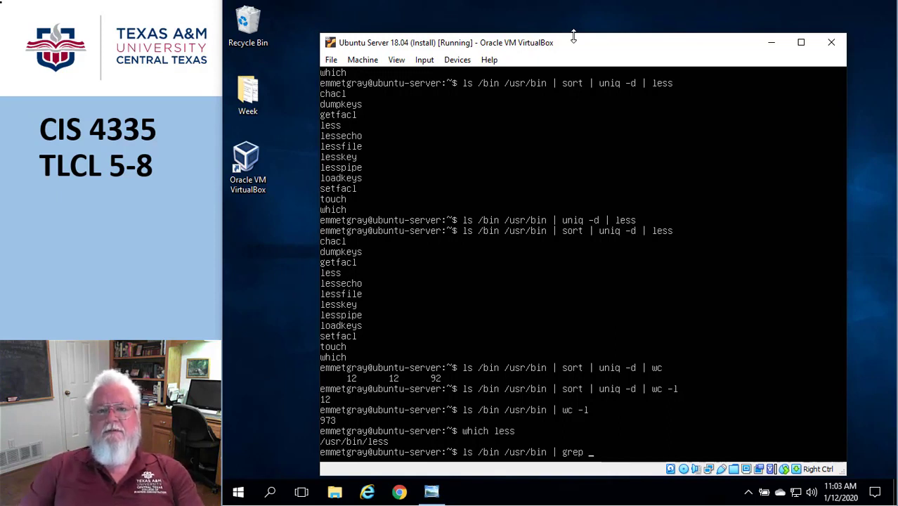
{"action": "type", "text": "zip"}
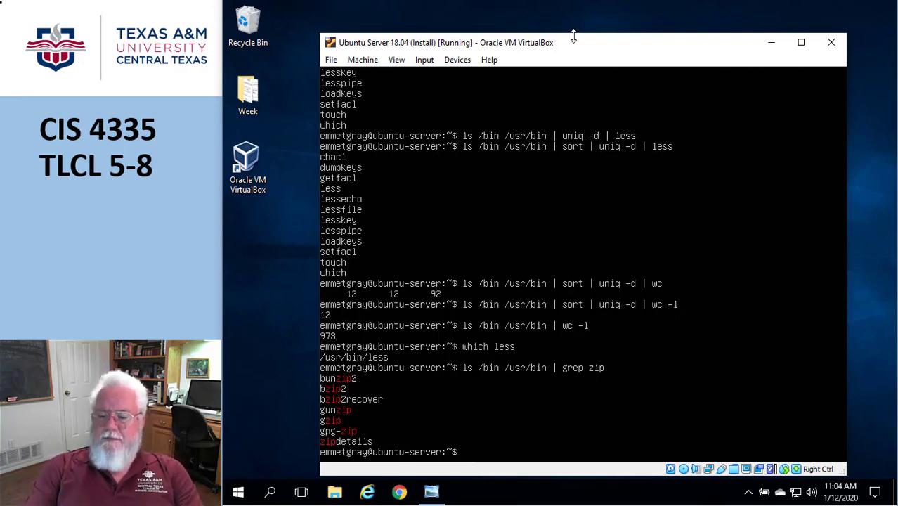
Run ls /bin /usr/bin | sort | head, then the same pipeline with tail
{"action": "type", "text": "ls /bin /usr/bin | gre"}
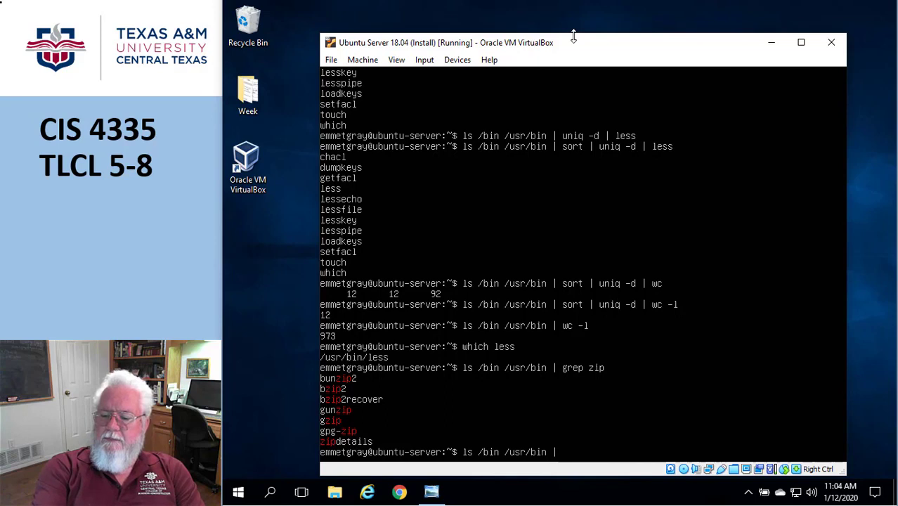
{"action": "type", "text": "sortt |"}
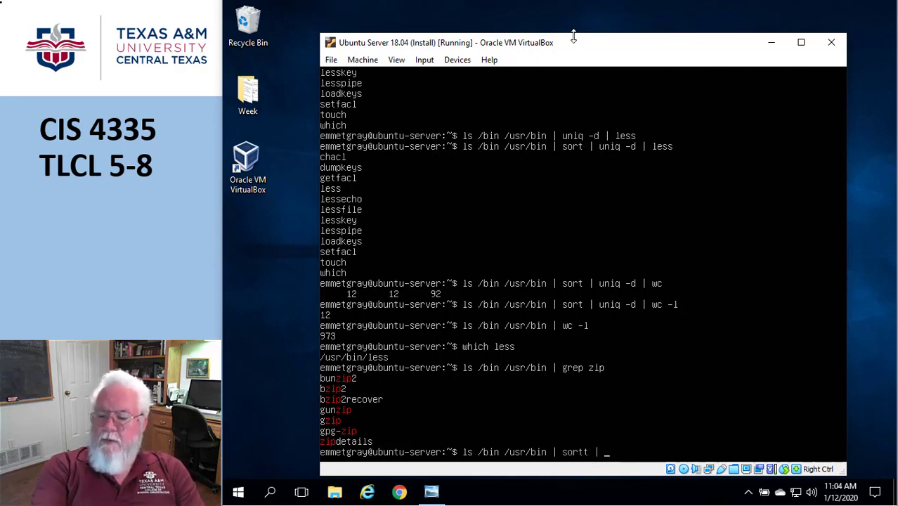
{"action": "key", "text": "BackSpace"}
{"action": "type", "text": " head"}
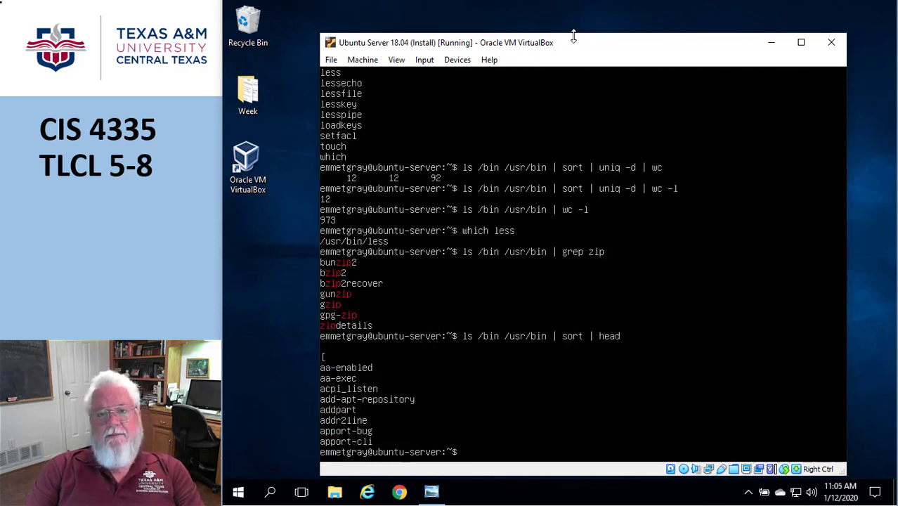
{"action": "type", "text": "ls /bin /usr/bin | sort | head"}
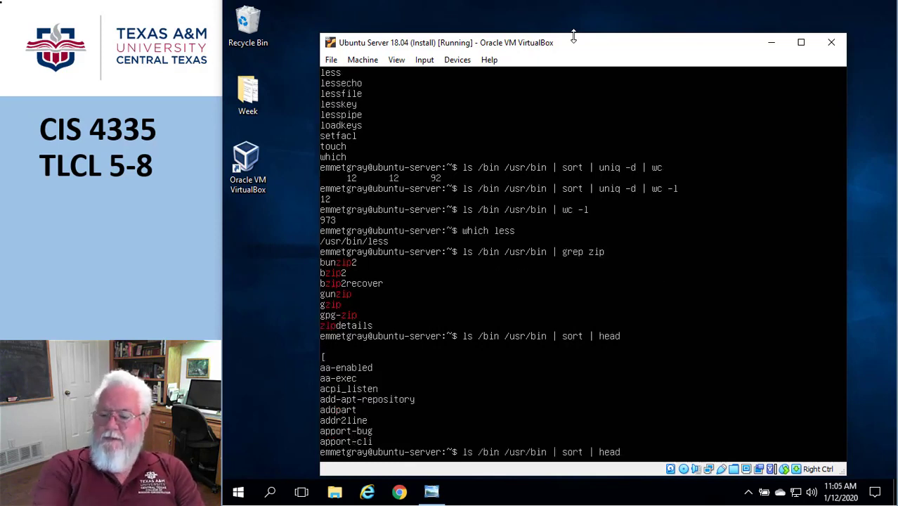
{"action": "type", "text": "tai"}
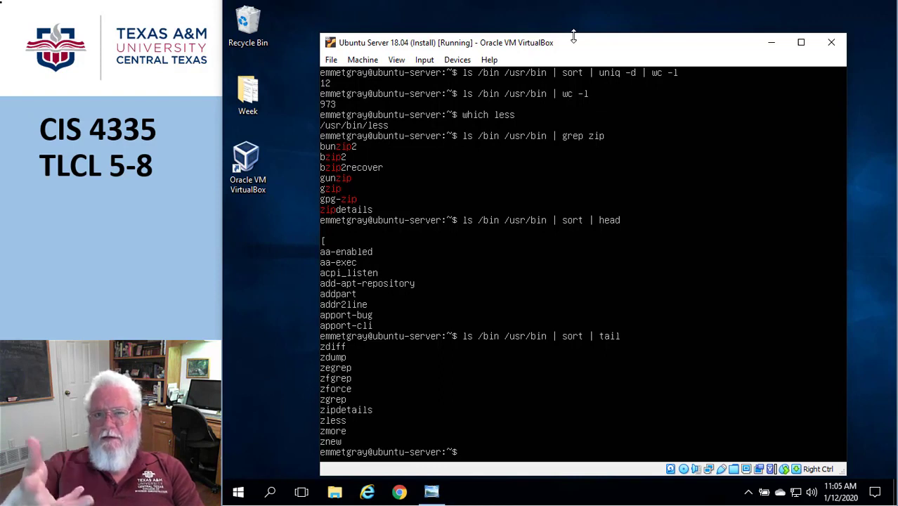
Run ls /bin /usr/bin | sort | tail -20 to show the last twenty names
{"action": "type", "text": "ls /bin /usr/bin | sort | tail"}
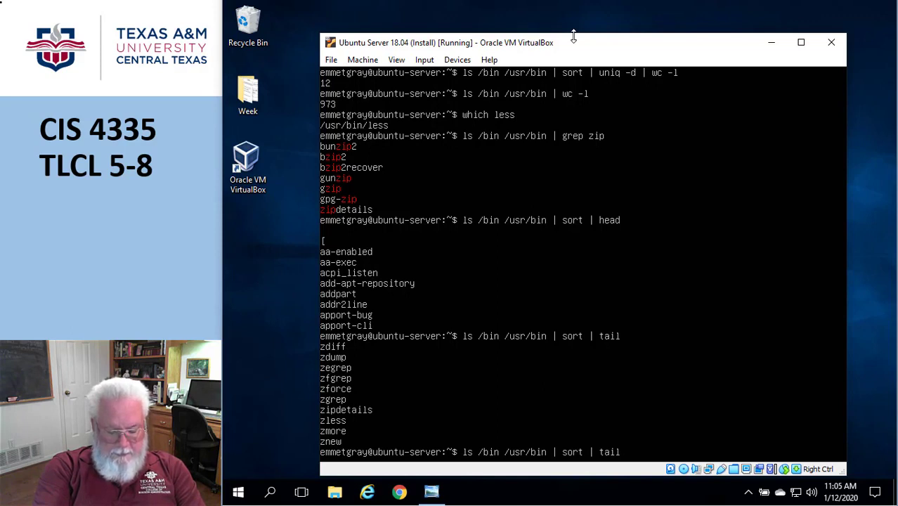
{"action": "type", "text": "-"}
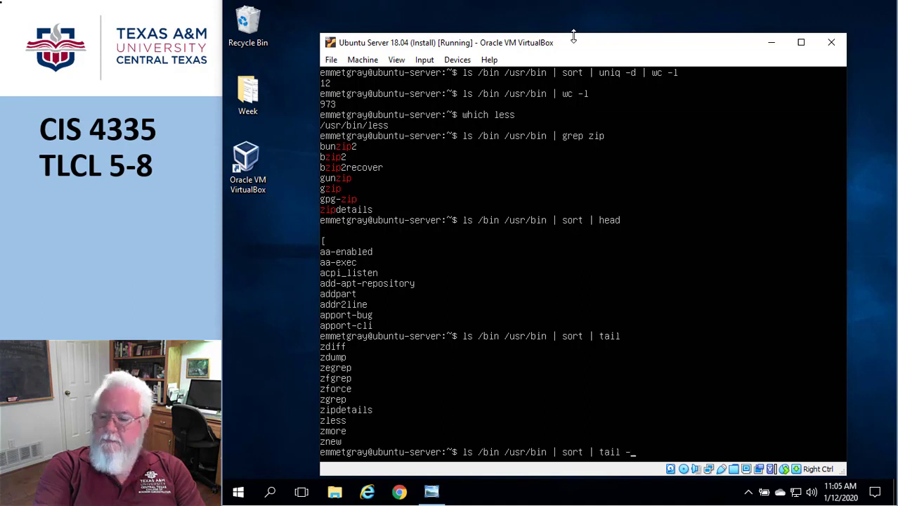
{"action": "type", "text": "20"}
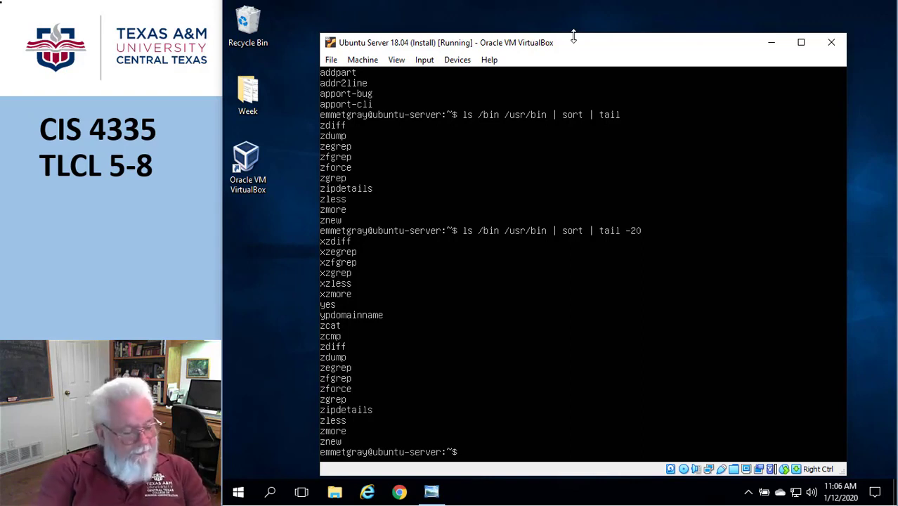
Start the pipeline by entering ls /usr/bin
{"action": "type", "text": "ls"}
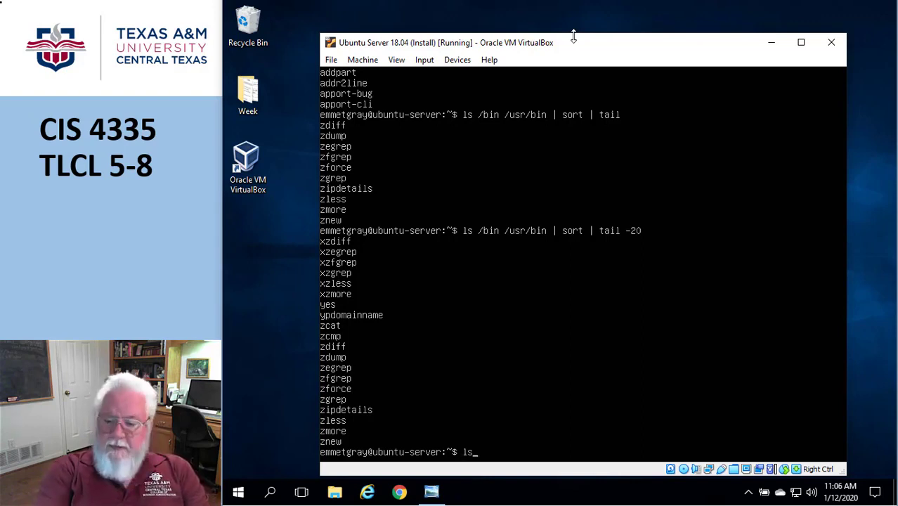
{"action": "type", "text": "/usr"}
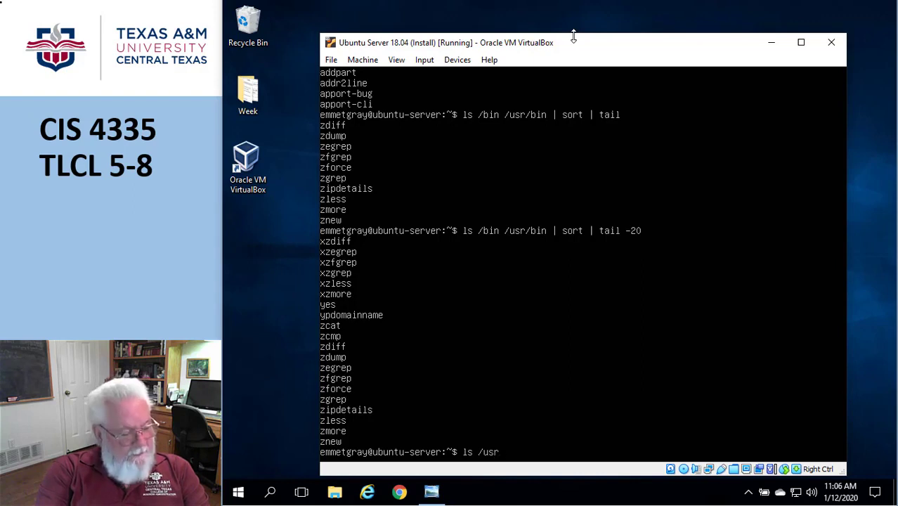
{"action": "type", "text": "/"}
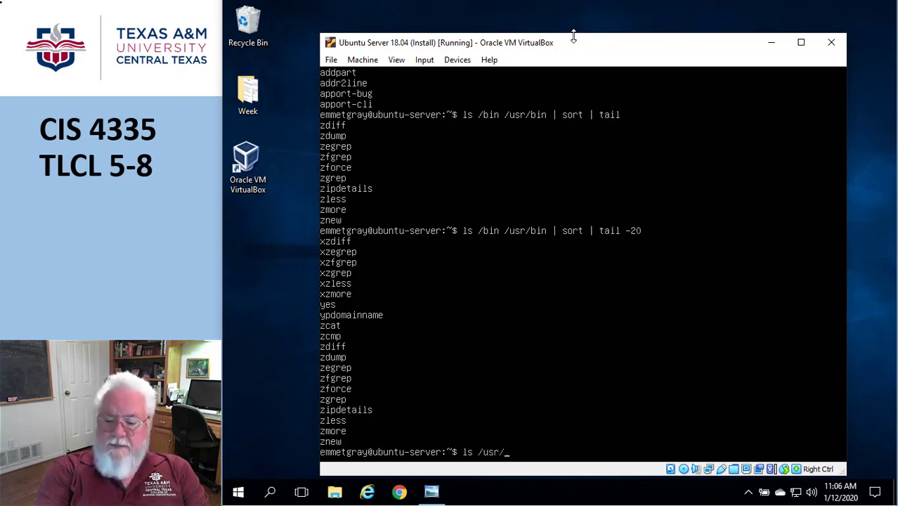
{"action": "type", "text": "bin"}
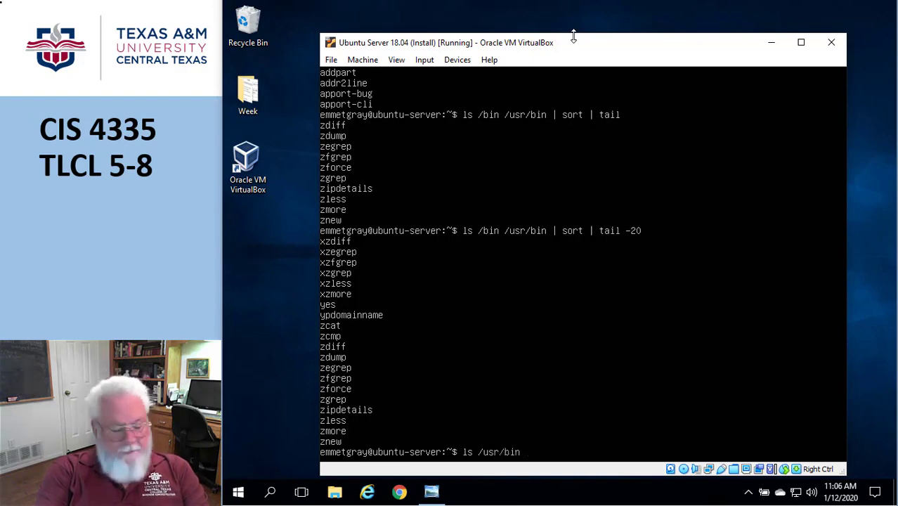
Complete and run ls /usr/bin | tee output.txt | grep zip
{"action": "type", "text": "| tee output."}
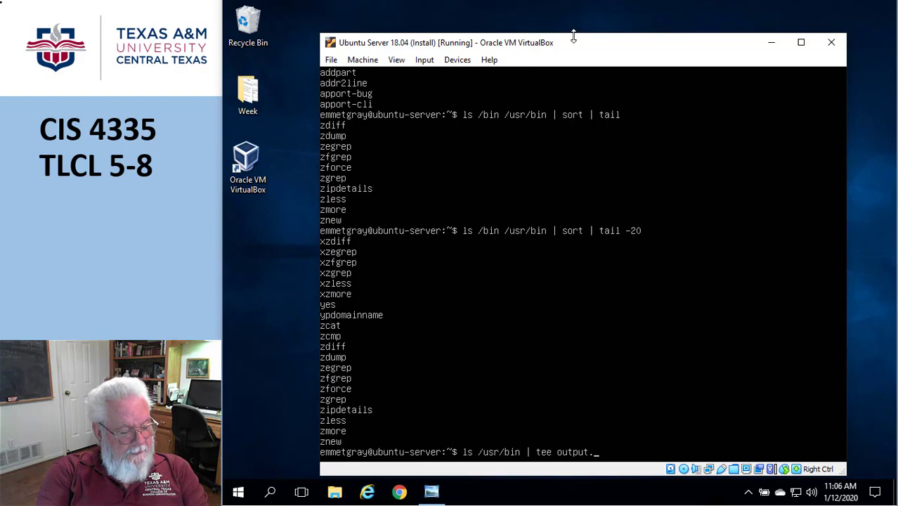
{"action": "type", "text": "txt"}
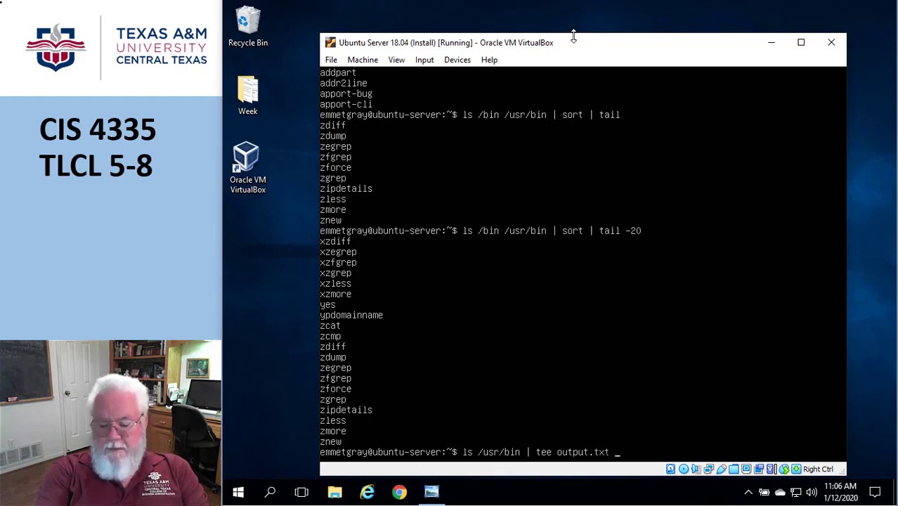
{"action": "type", "text": "| grep zi"}
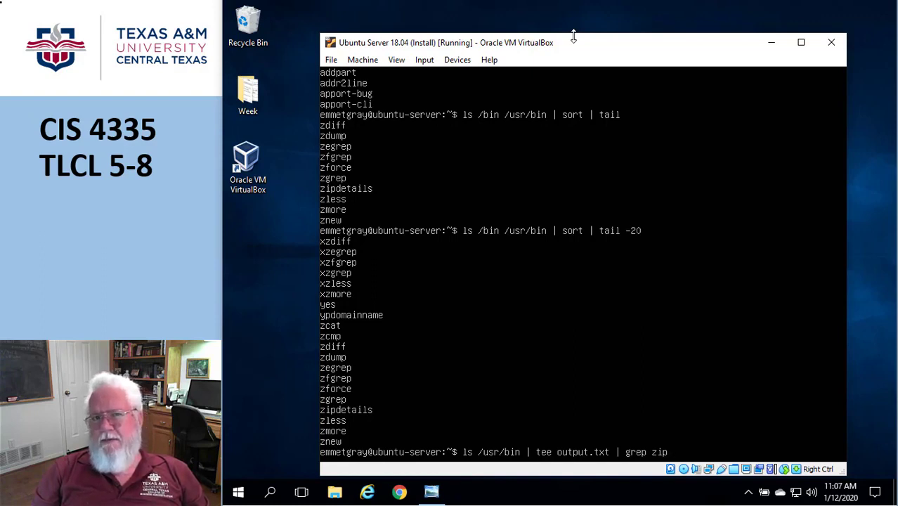
{"action": "type", "text": "p"}
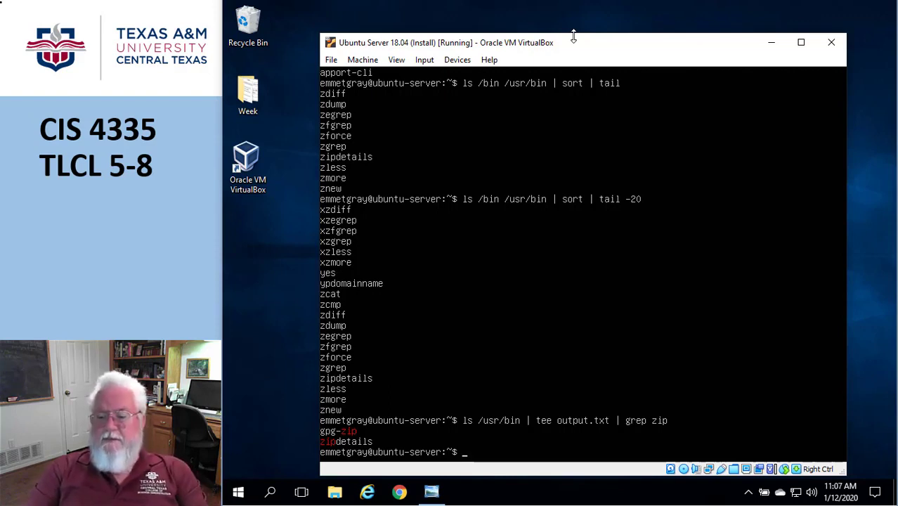
Recall the previous pipeline and begin rewriting it with grep z first
{"action": "type", "text": "ls /usr/bin | tee output.txt | grep zip"}
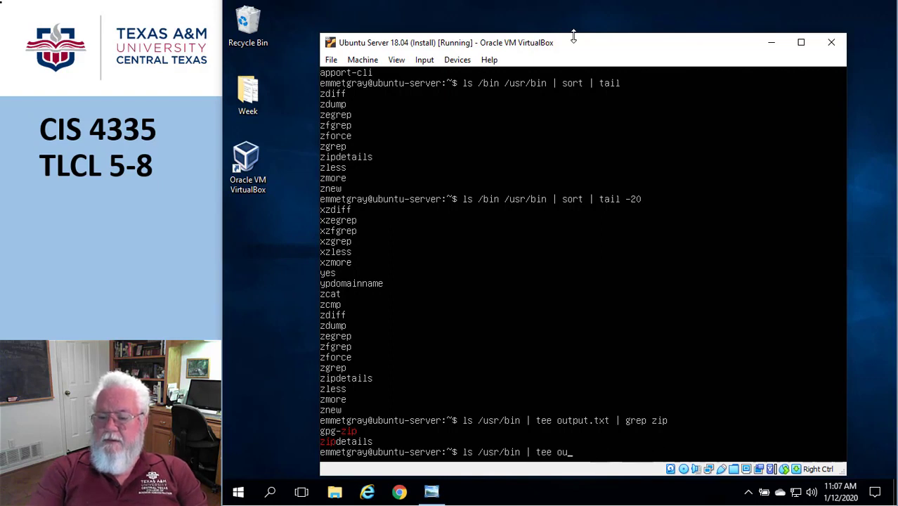
{"action": "type", "text": "grp"}
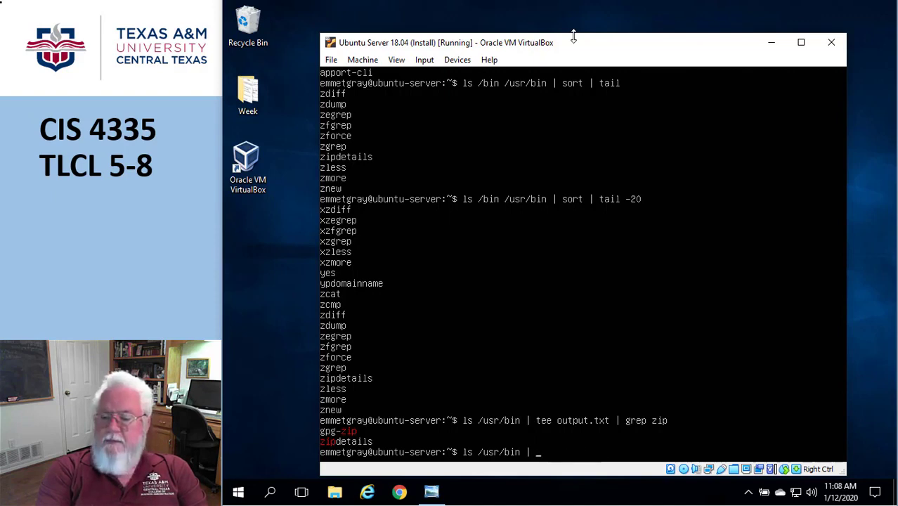
{"action": "type", "text": "grep z"}
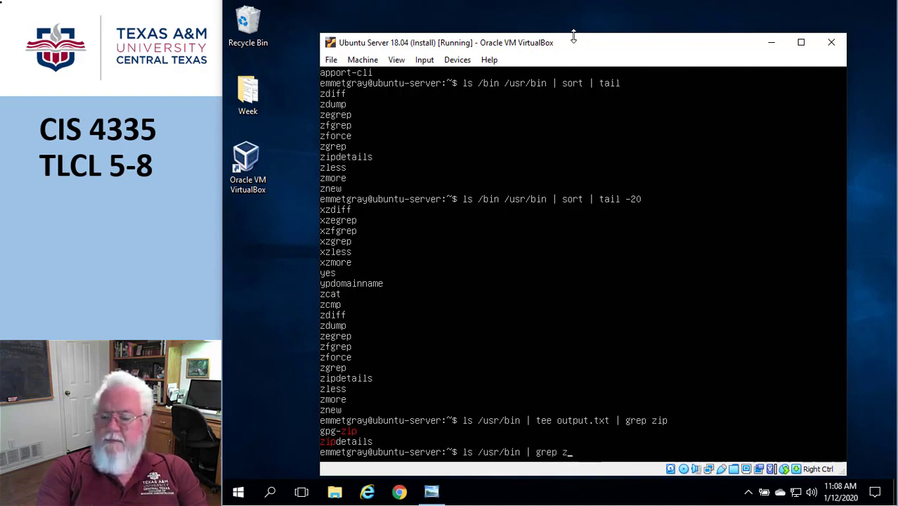
Finish typing ls /usr/bin | grep zip | tee output.txt without running it
{"action": "type", "text": "ip"}
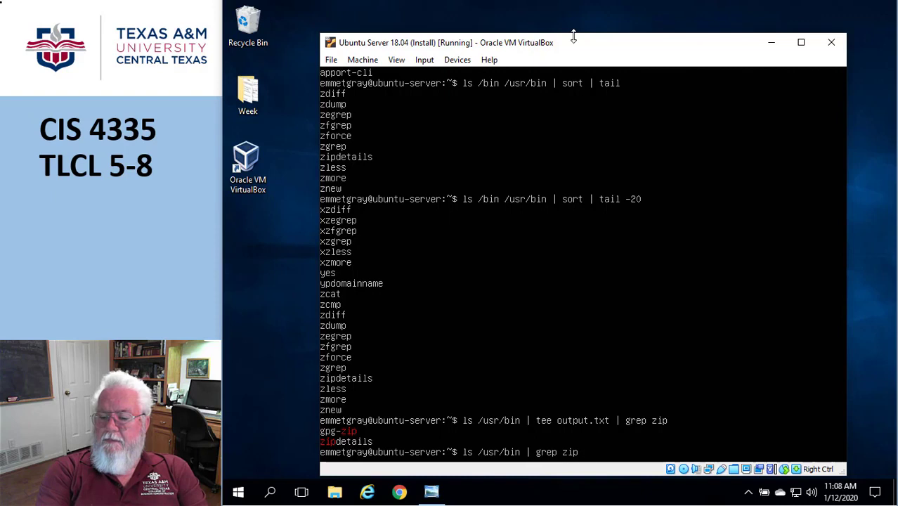
{"action": "type", "text": "tee output."}
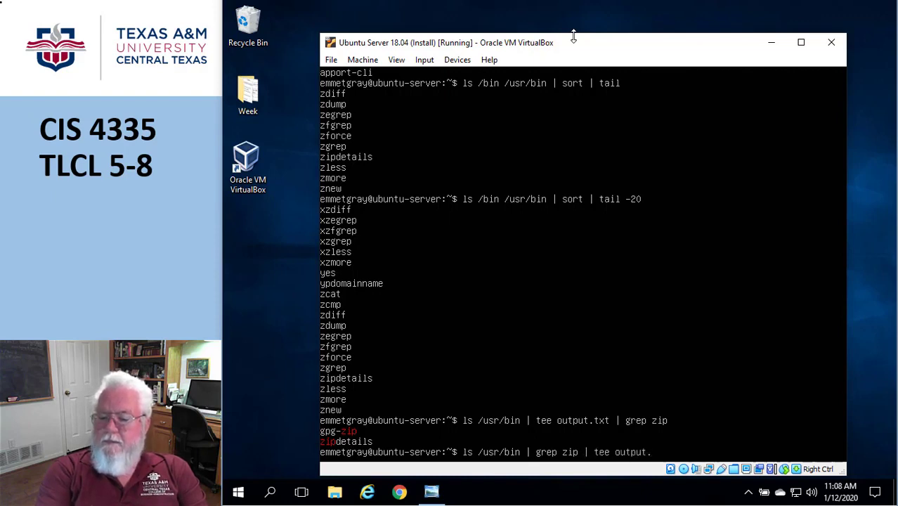
{"action": "type", "text": "txt"}
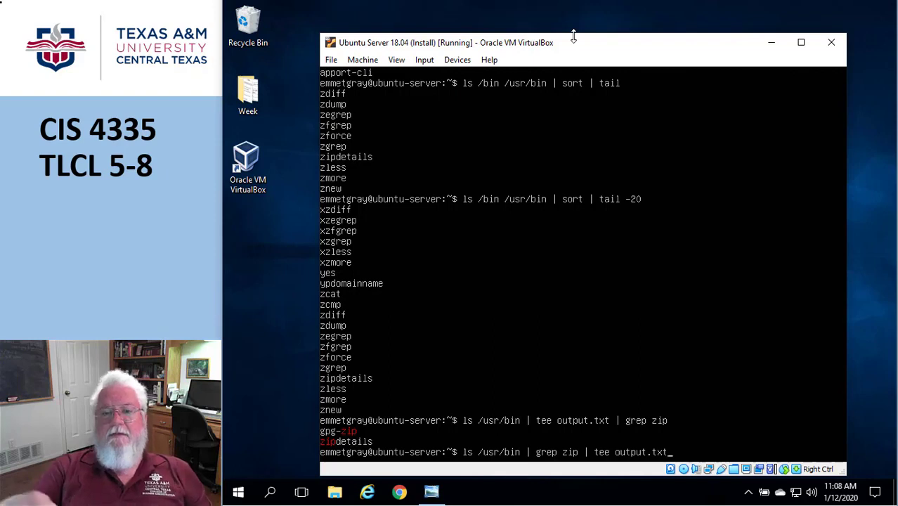